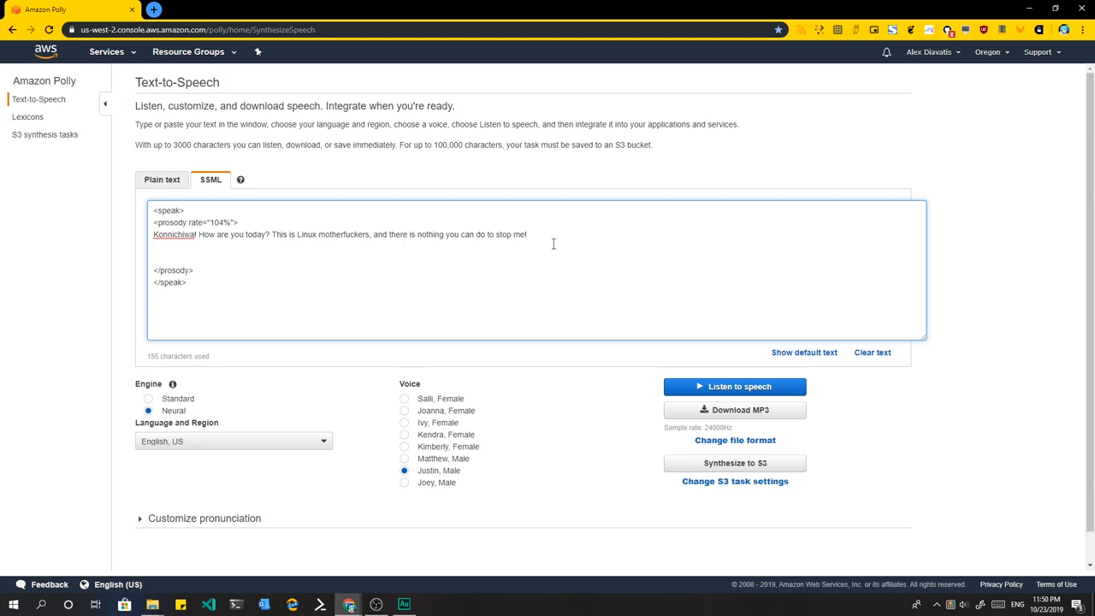
{"action": "mouse_move", "coordinate": [564, 232]}
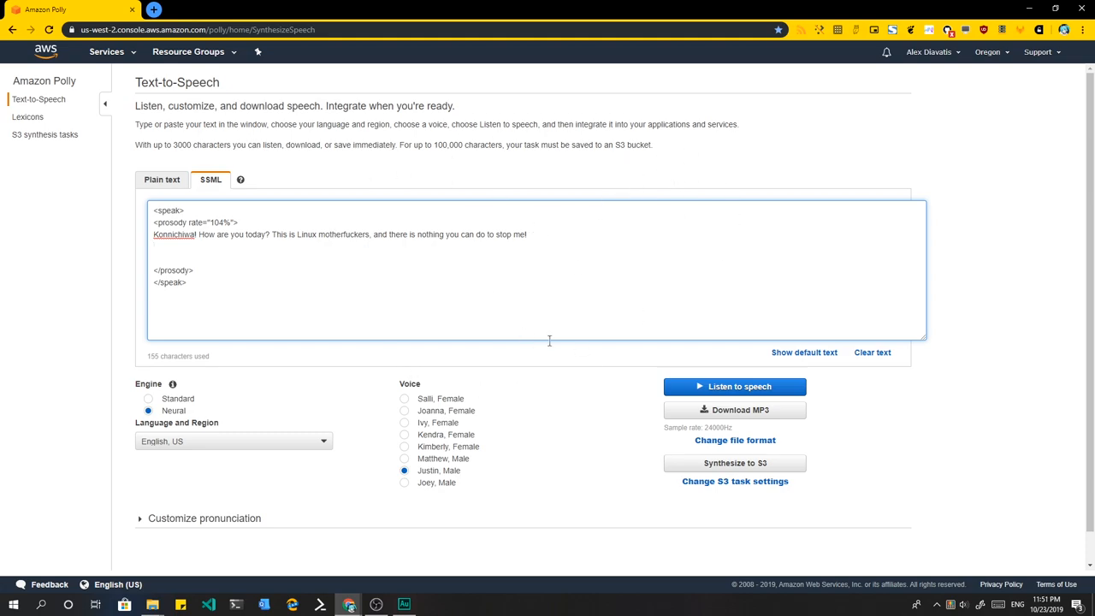
- Download the Polly speech as an MP3, show it in its folder and bring it into Audition
{"action": "left_click", "coordinate": [734, 386]}
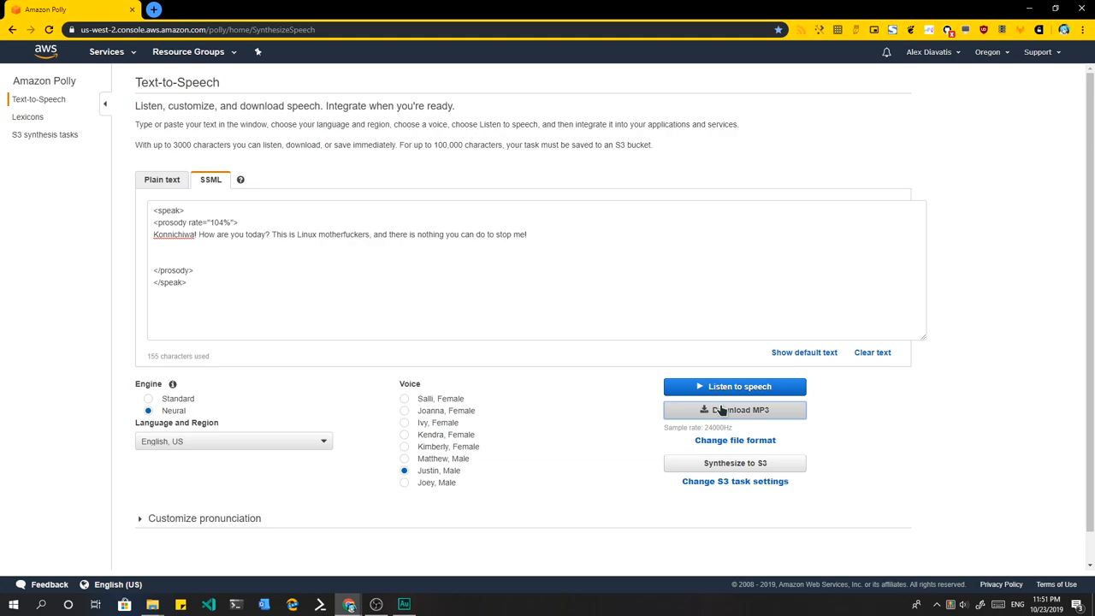
{"action": "left_click", "coordinate": [733, 409]}
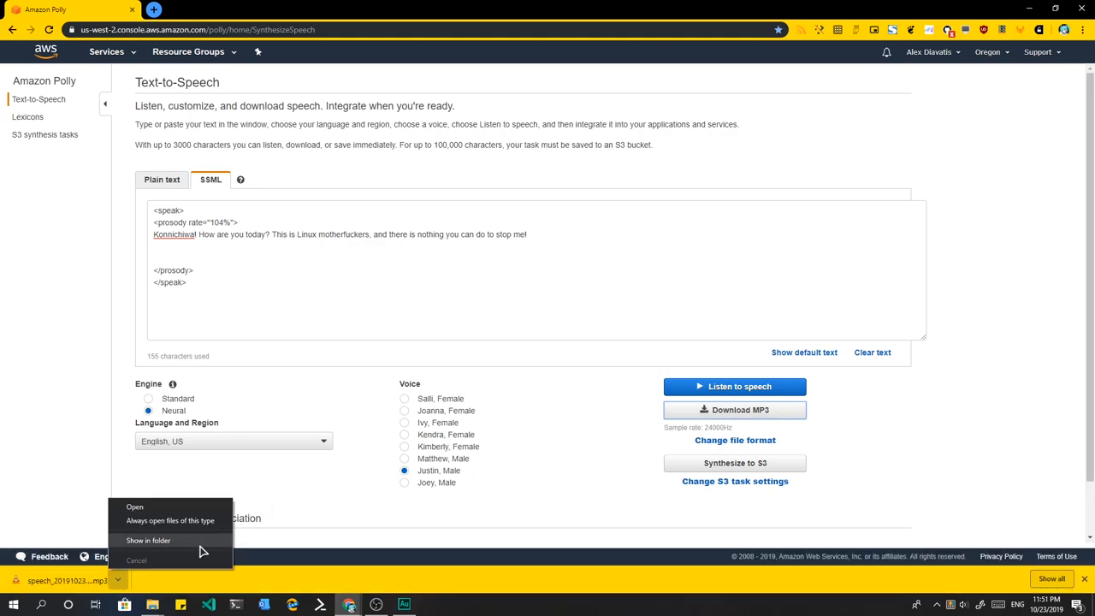
{"action": "left_click", "coordinate": [147, 540]}
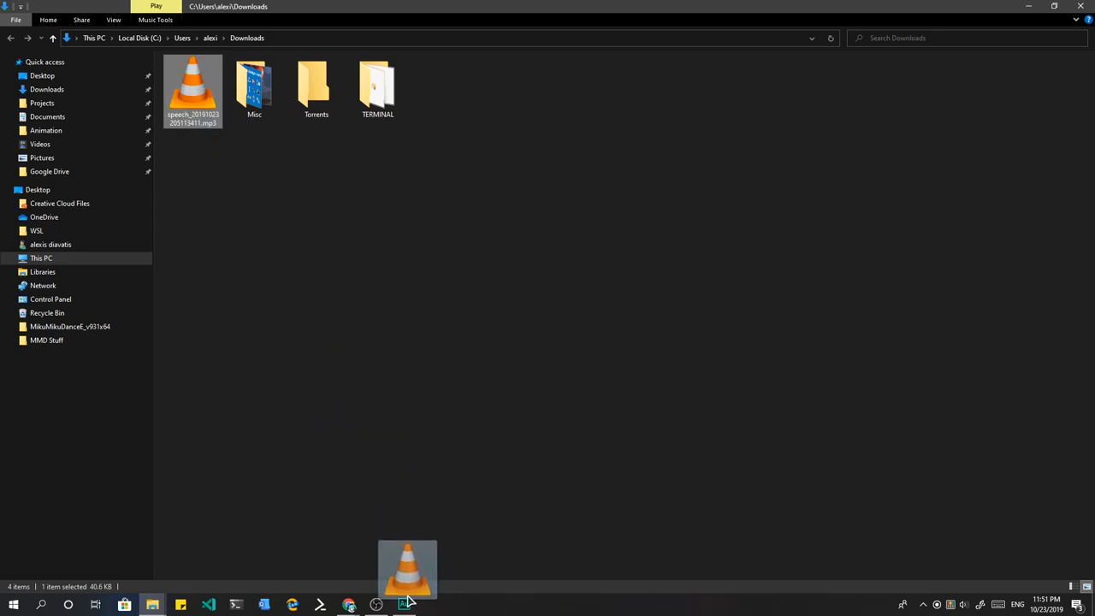
{"action": "left_click", "coordinate": [403, 605]}
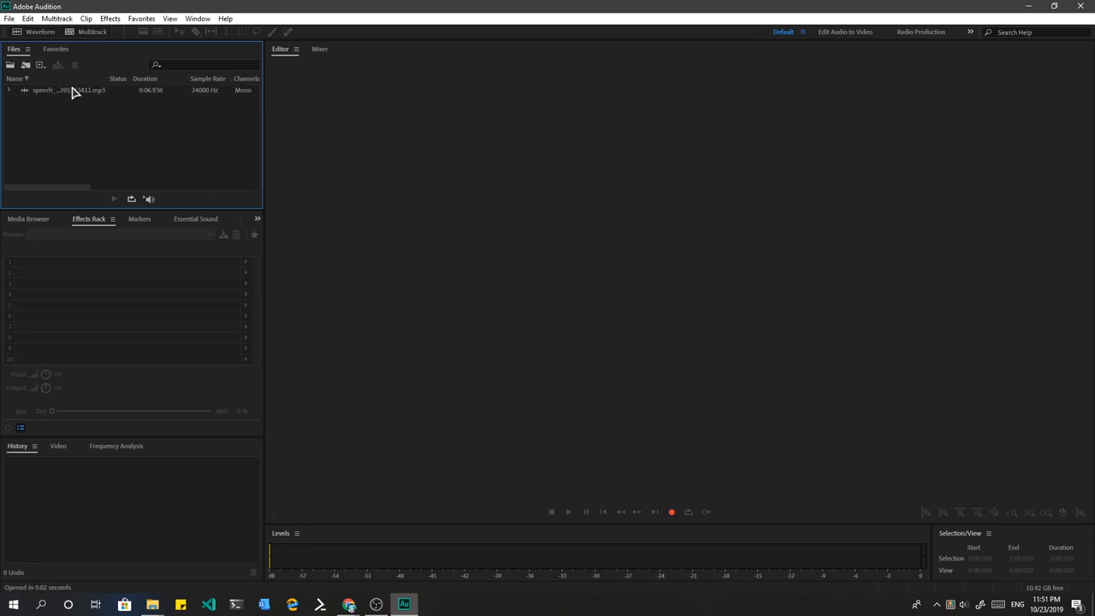
- In Convert Sample Type, set the speech clip to 96000 Hz with 100% resampling quality
{"action": "double_click", "coordinate": [68, 89]}
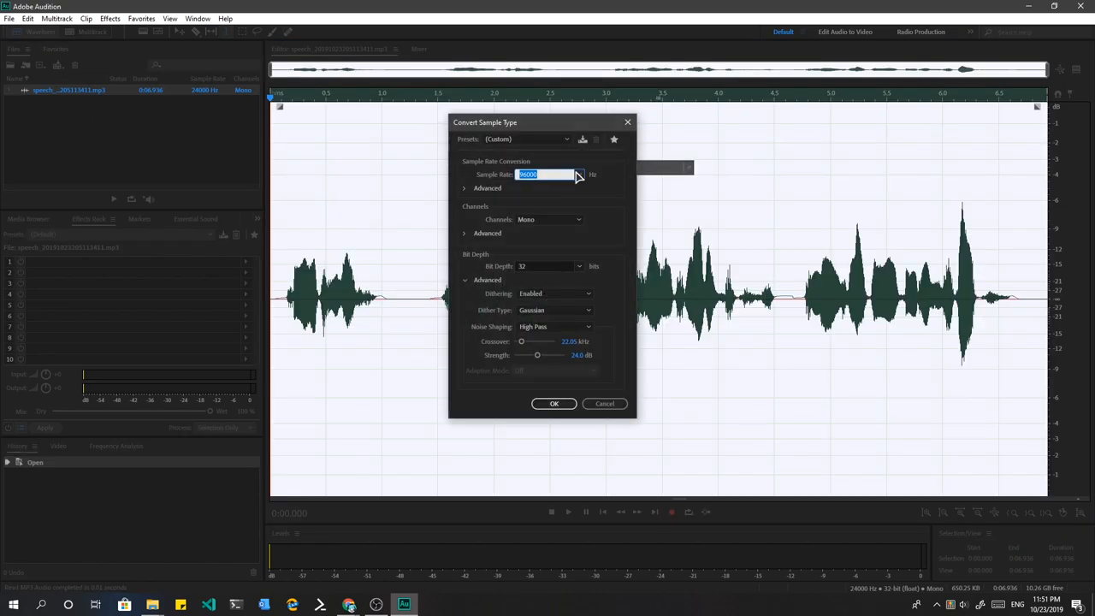
{"action": "left_click", "coordinate": [578, 174]}
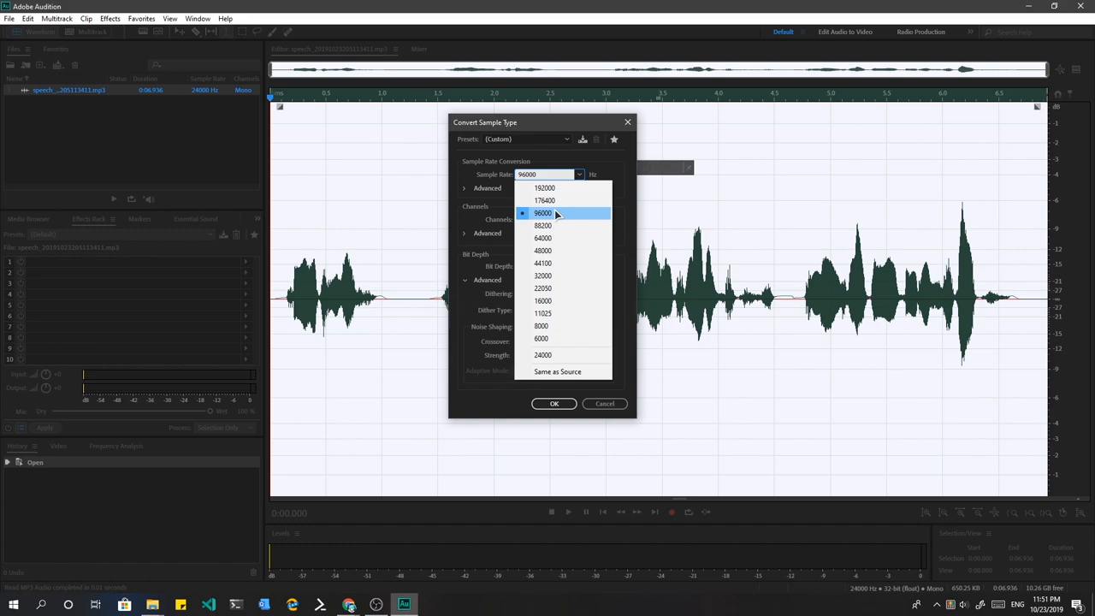
{"action": "left_click", "coordinate": [542, 212]}
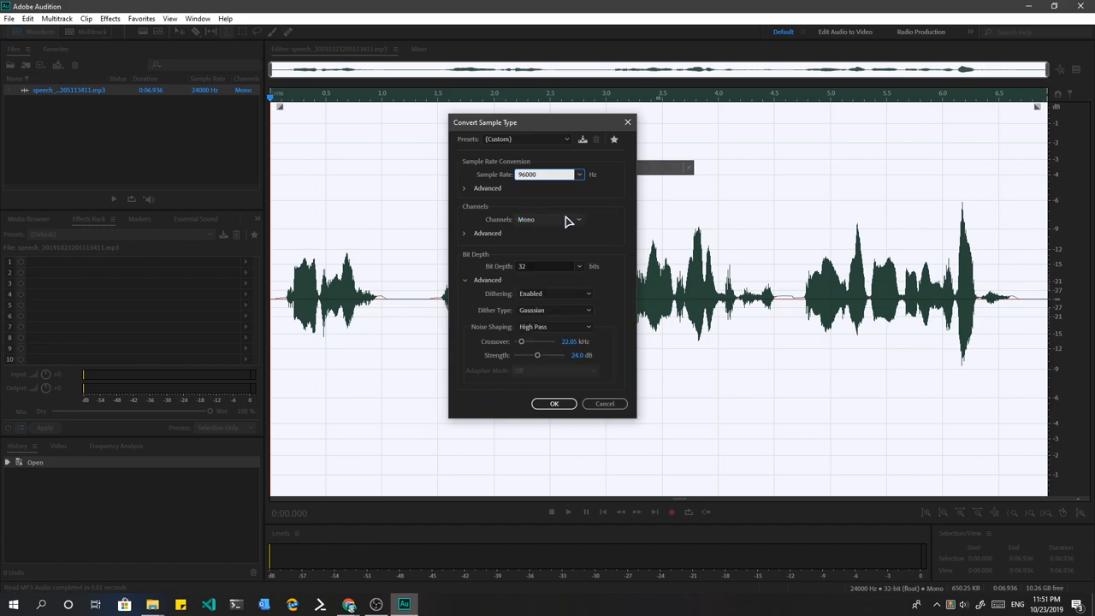
{"action": "left_click", "coordinate": [465, 187]}
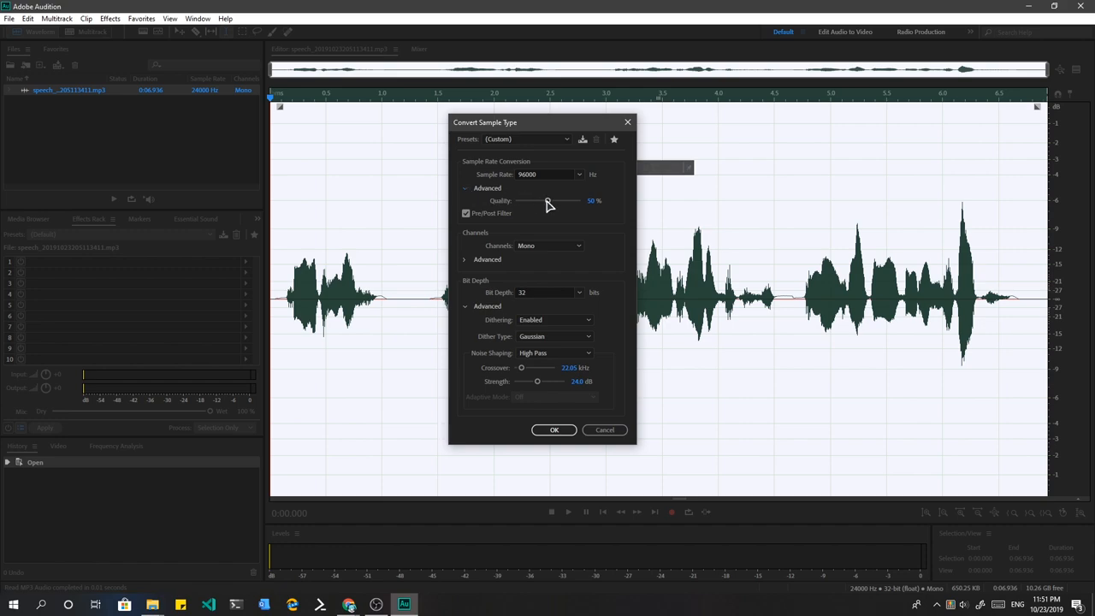
{"action": "left_click_drag", "start_coordinate": [547, 200], "coordinate": [580, 200]}
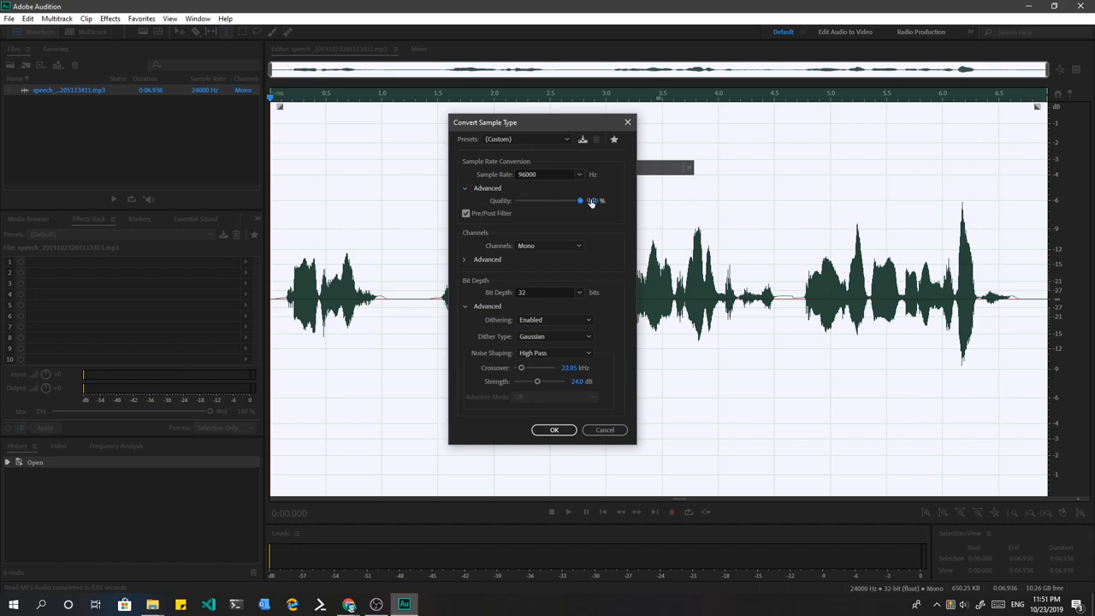
{"action": "left_click", "coordinate": [486, 186]}
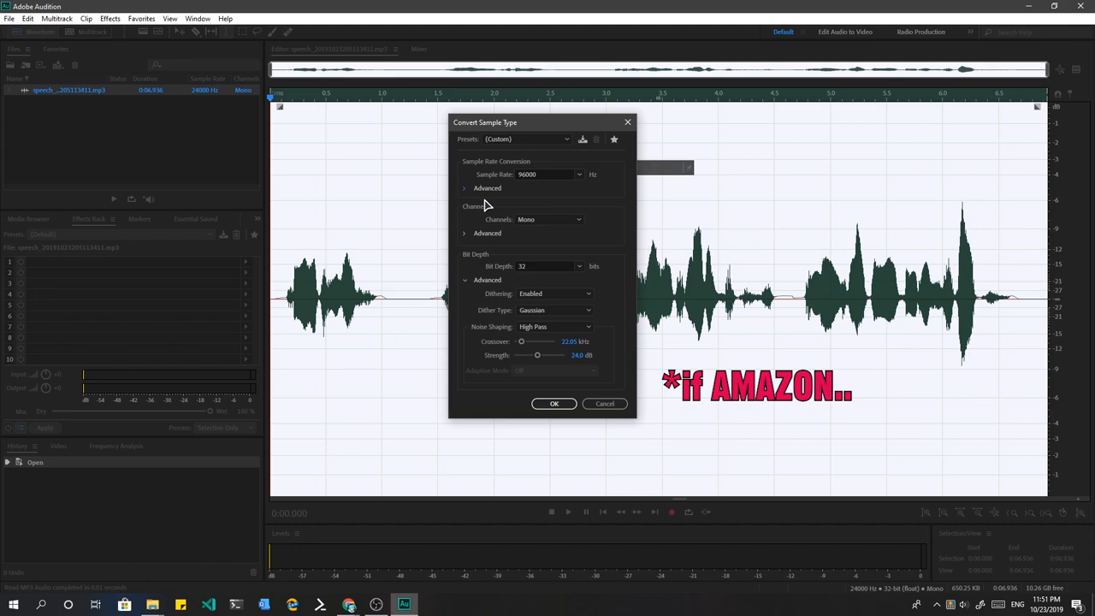
- Keep Mono, 32-bit, dithering Enabled and High Pass noise shaping, and apply the conversion
{"action": "left_click", "coordinate": [579, 219]}
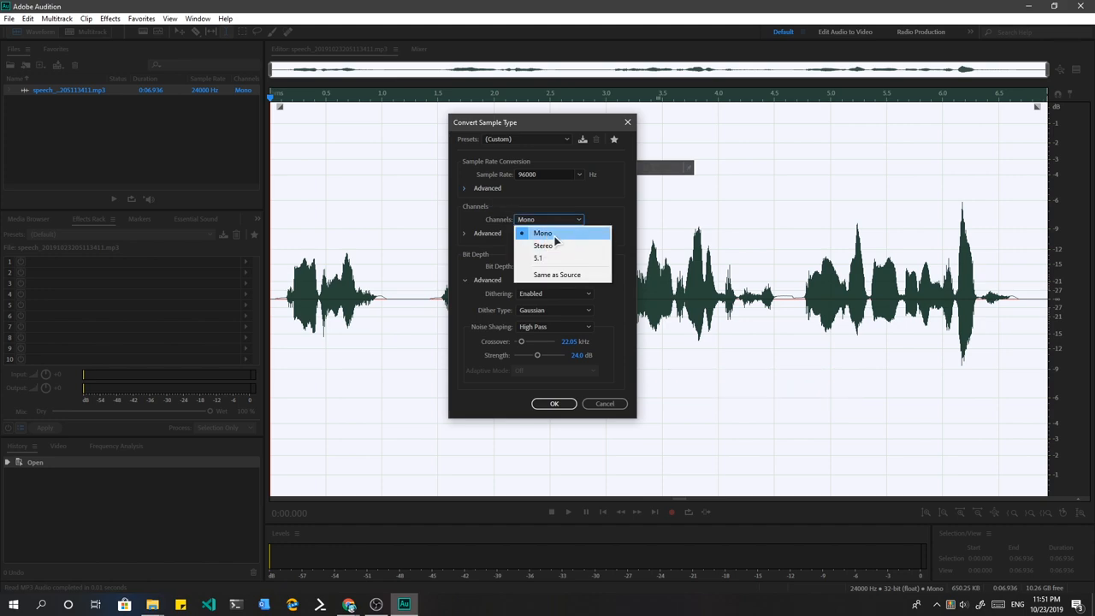
{"action": "left_click", "coordinate": [544, 233]}
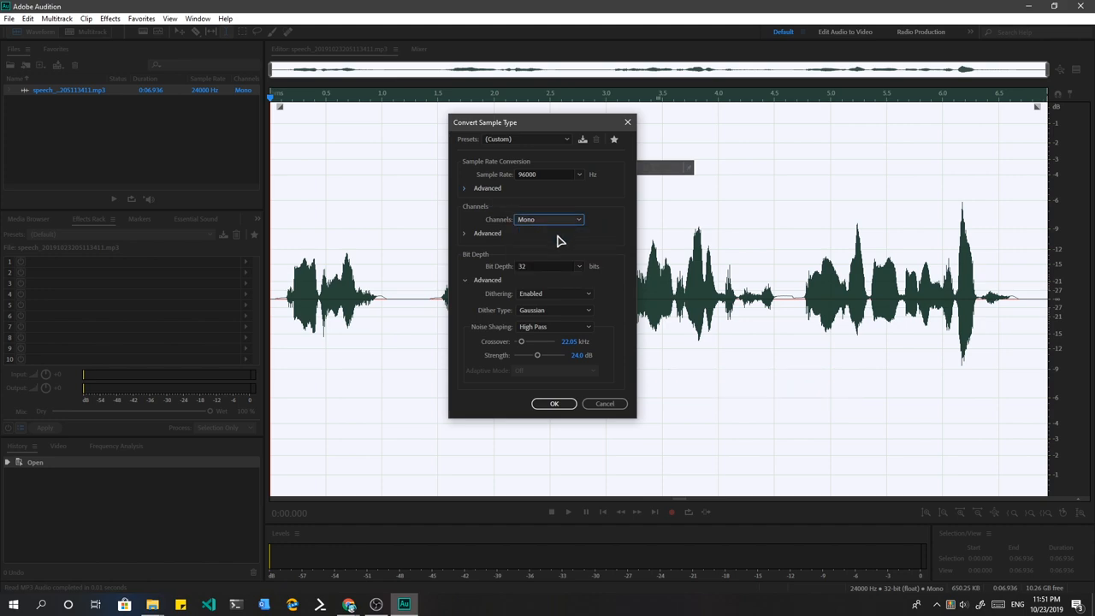
{"action": "left_click", "coordinate": [578, 267]}
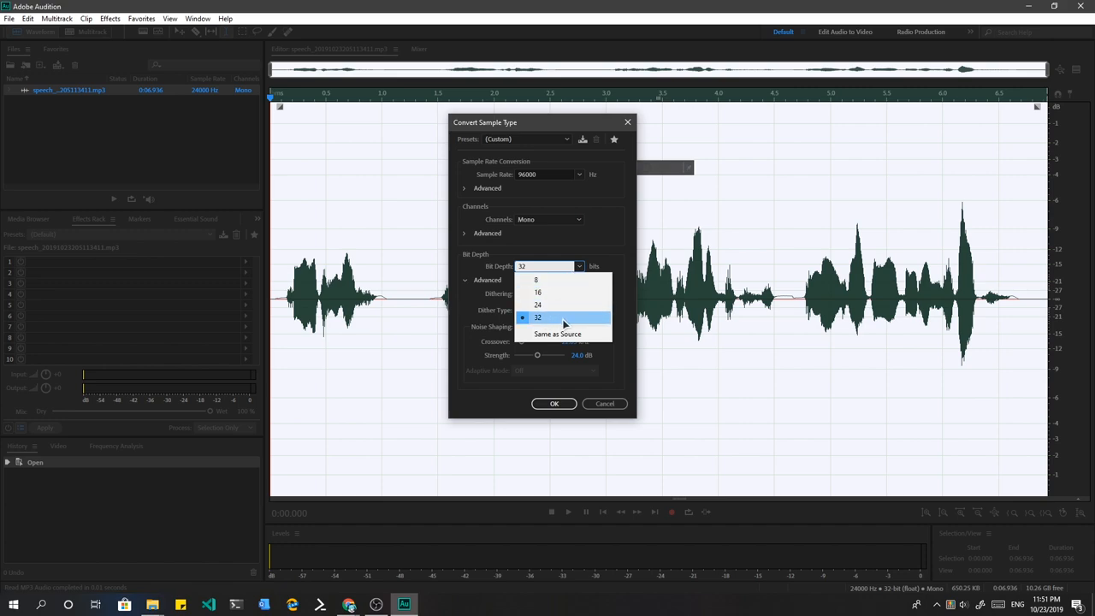
{"action": "left_click", "coordinate": [554, 295]}
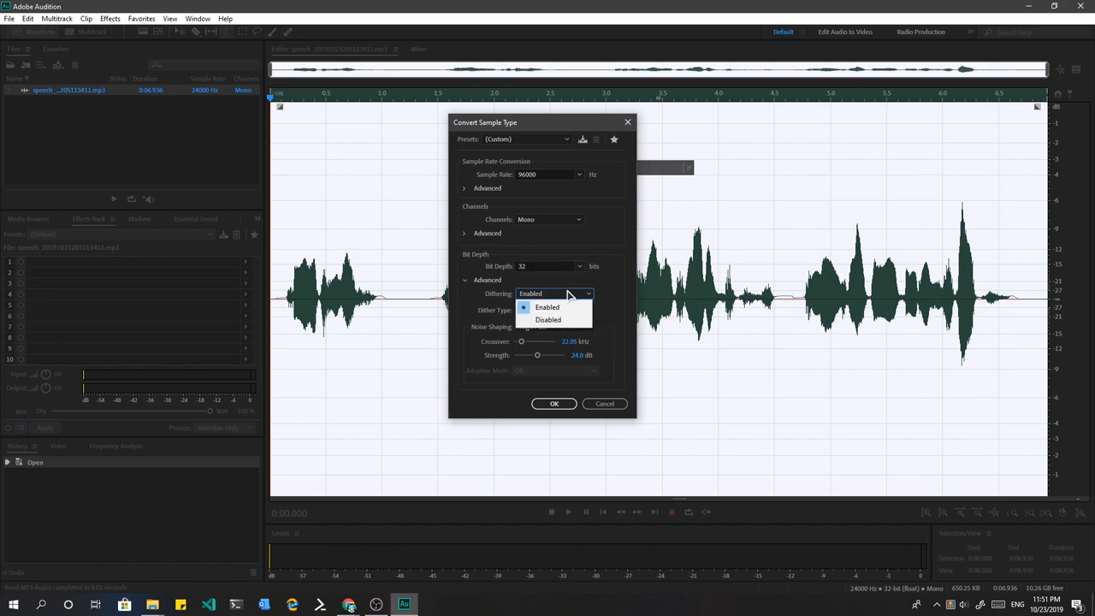
{"action": "left_click", "coordinate": [547, 307]}
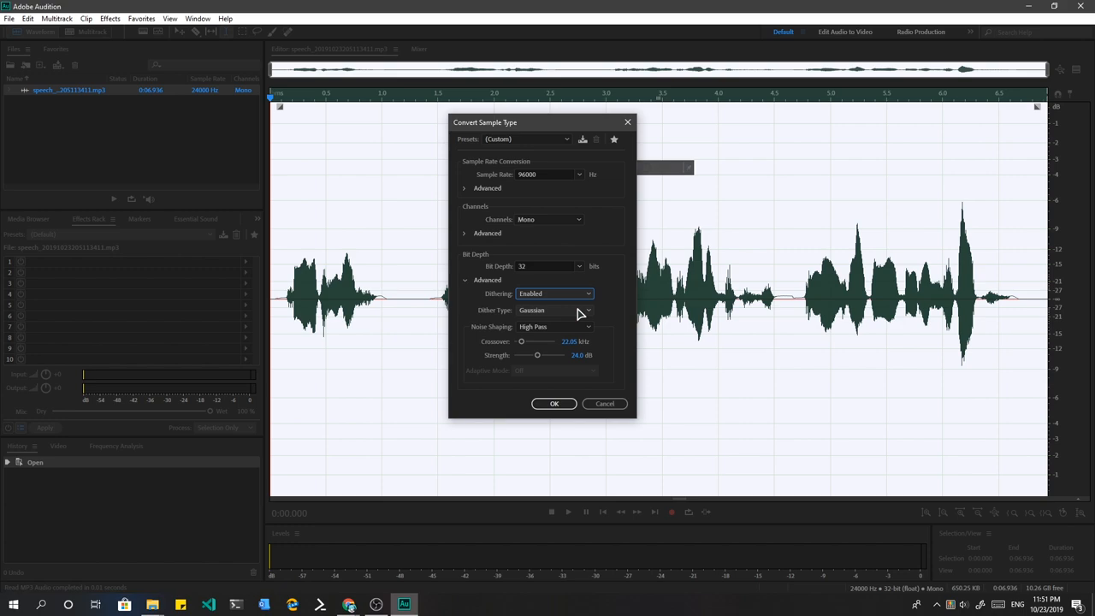
{"action": "left_click", "coordinate": [554, 310]}
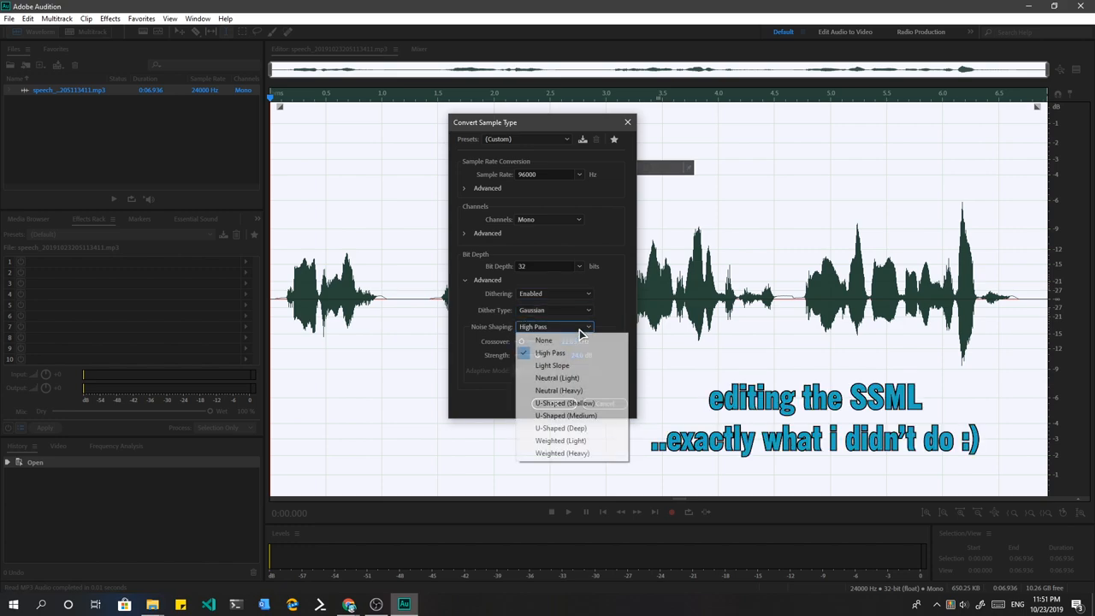
{"action": "mouse_move", "coordinate": [549, 353]}
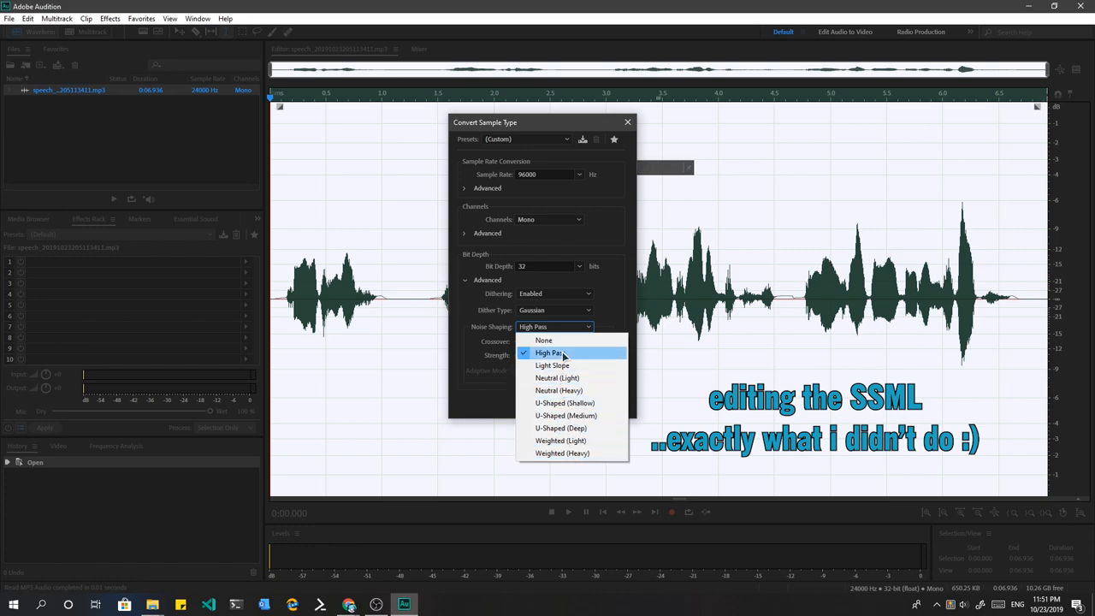
{"action": "left_click", "coordinate": [547, 353]}
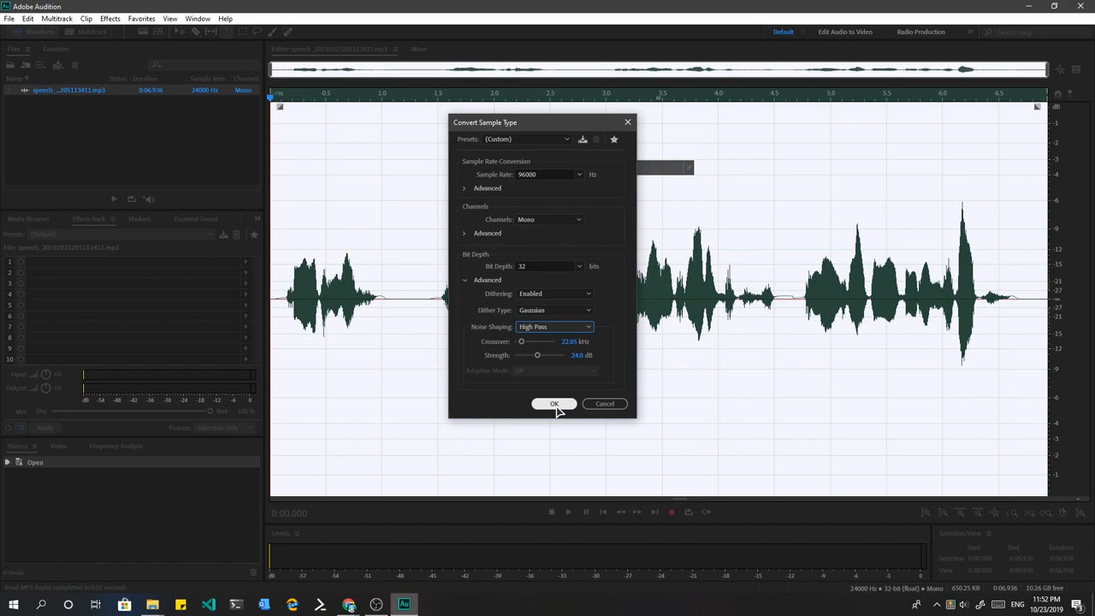
{"action": "left_click", "coordinate": [555, 404]}
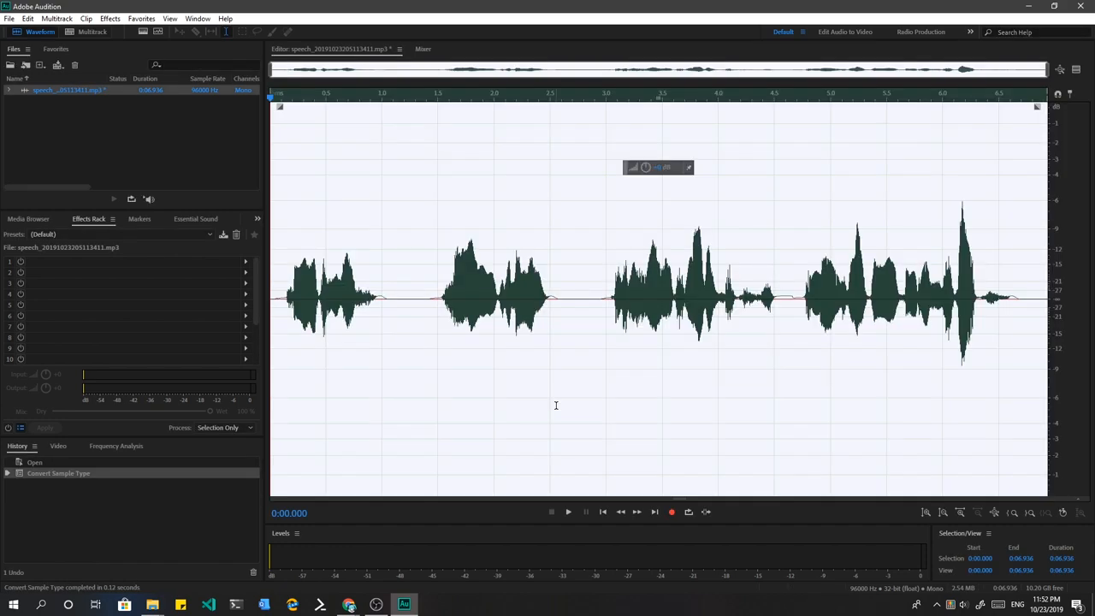
{"action": "mouse_move", "coordinate": [133, 123]}
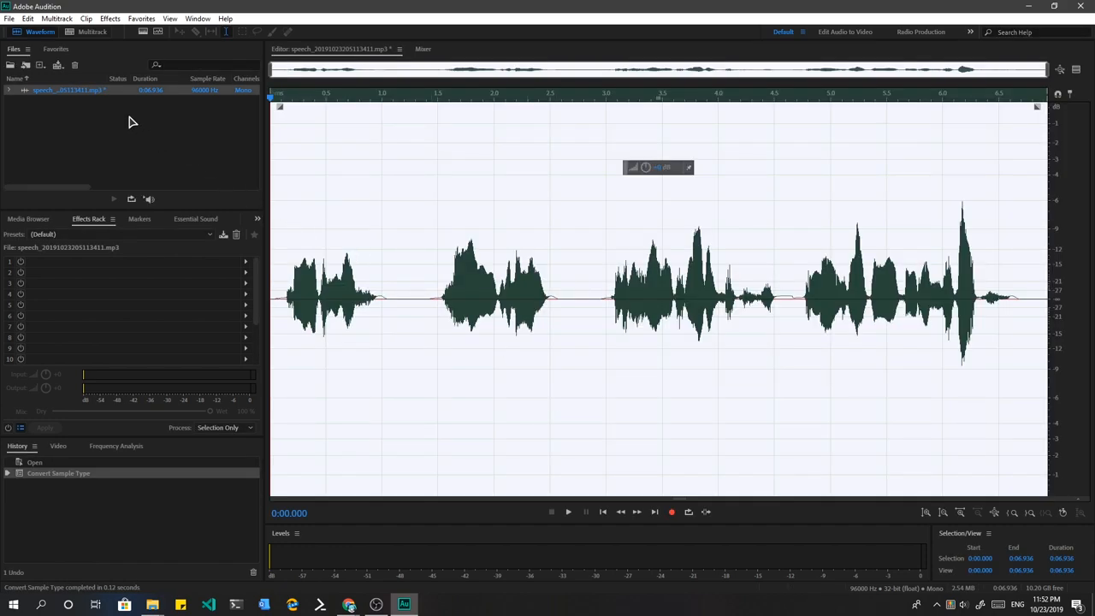
- Create a new multitrack session from the speech file at 96000 Hz, 32-bit float, stereo master
{"action": "right_click", "coordinate": [68, 89]}
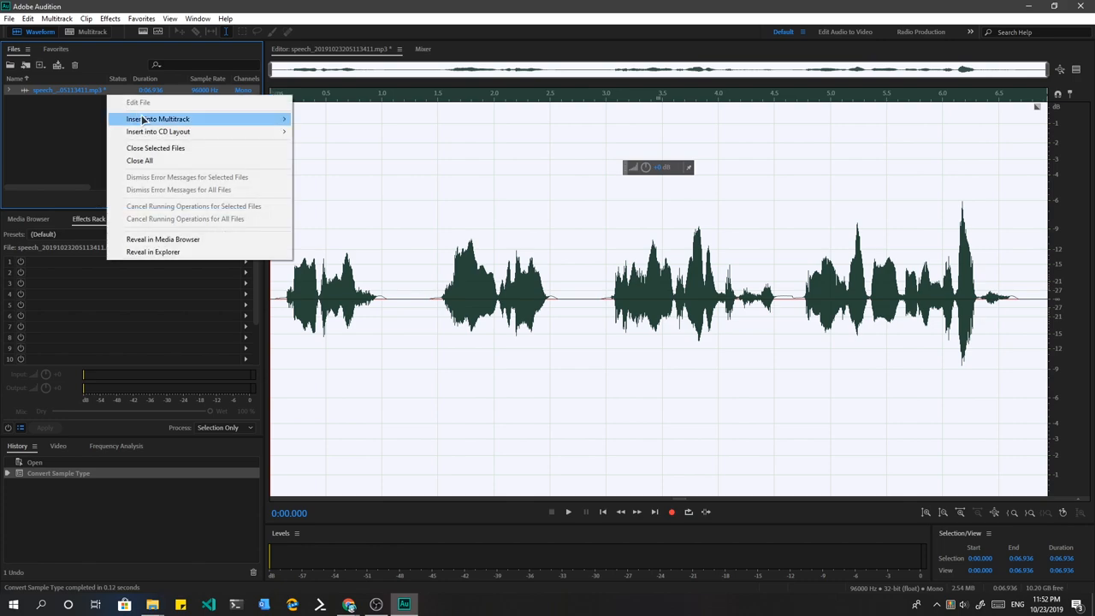
{"action": "mouse_move", "coordinate": [158, 118]}
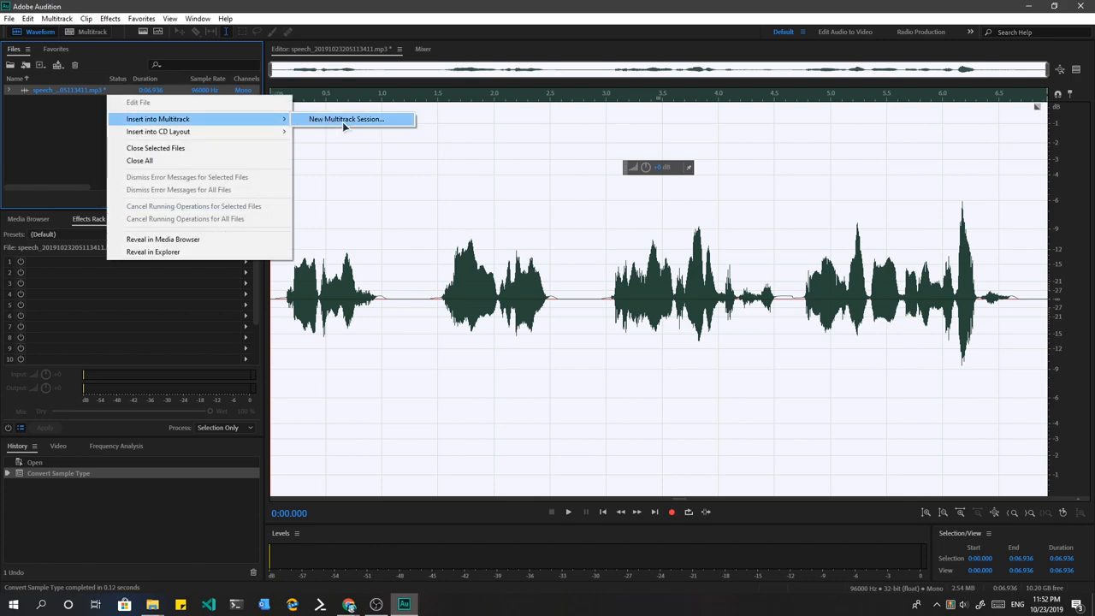
{"action": "left_click", "coordinate": [346, 120]}
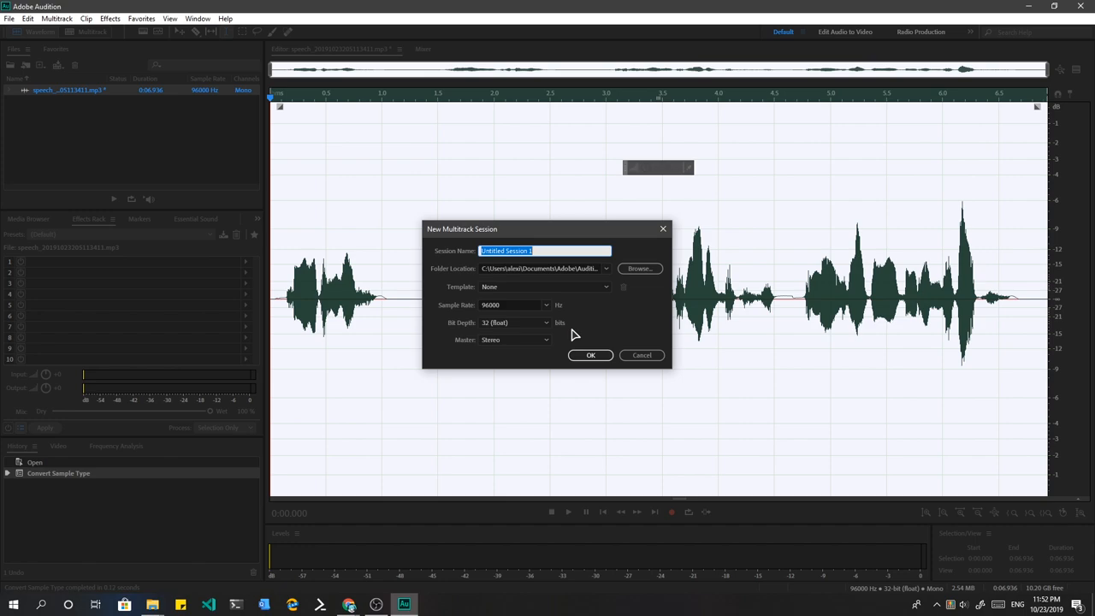
{"action": "left_click", "coordinate": [590, 354]}
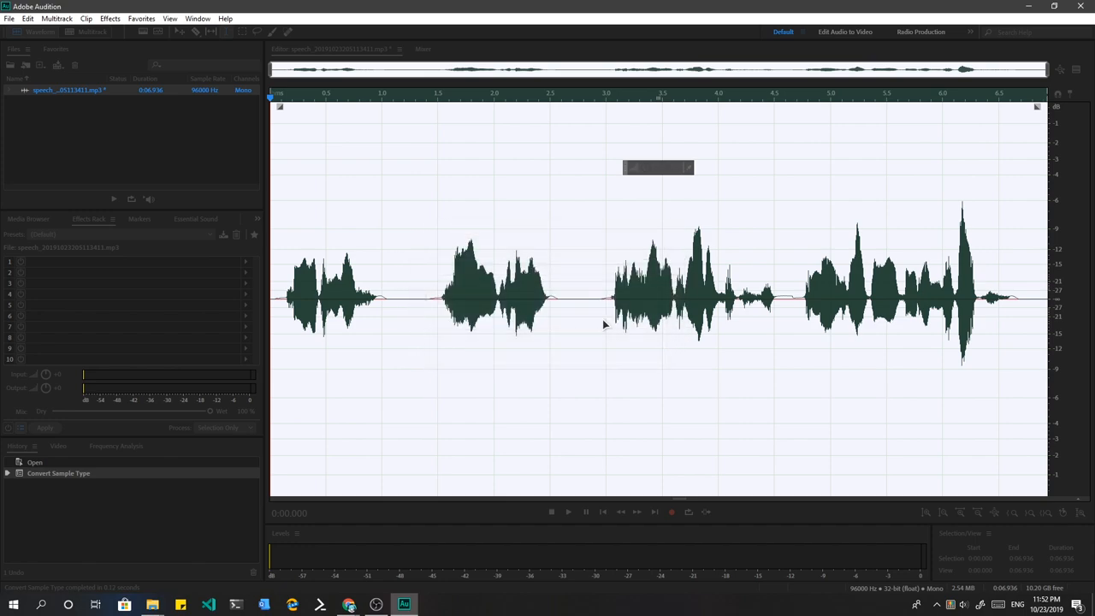
- Switch to the multitrack session and play Track 1's speech clip, then stop
{"action": "left_click", "coordinate": [93, 31]}
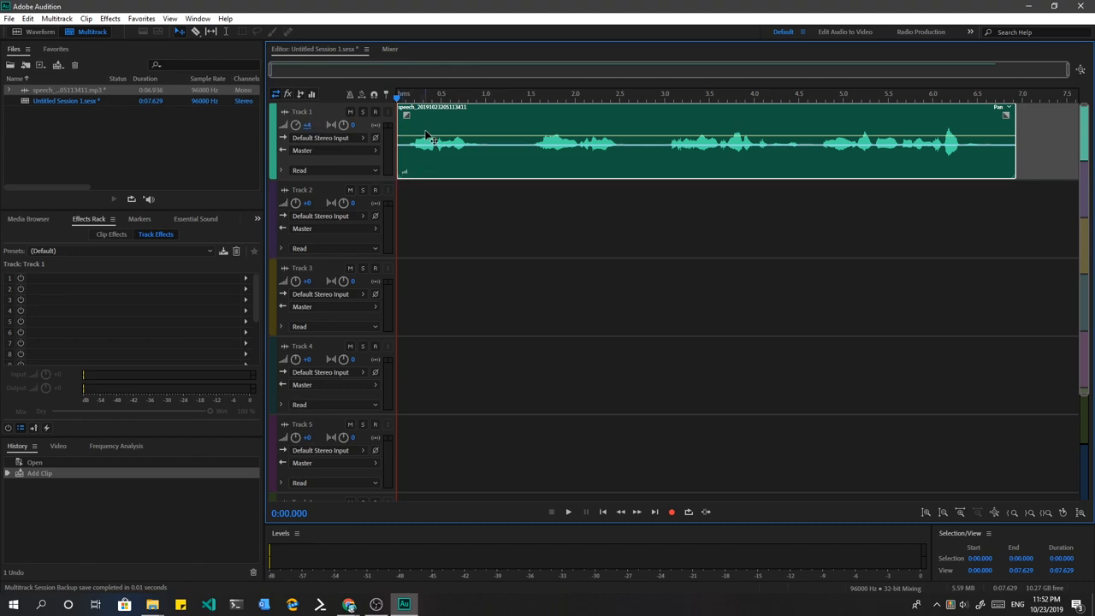
{"action": "left_click", "coordinate": [568, 511]}
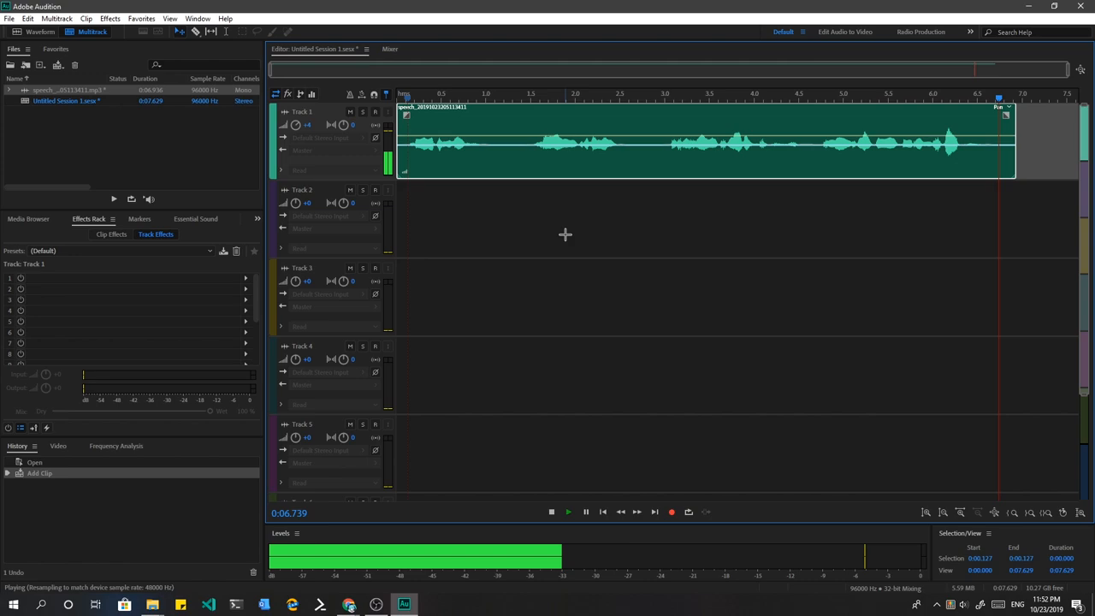
{"action": "left_click", "coordinate": [551, 511]}
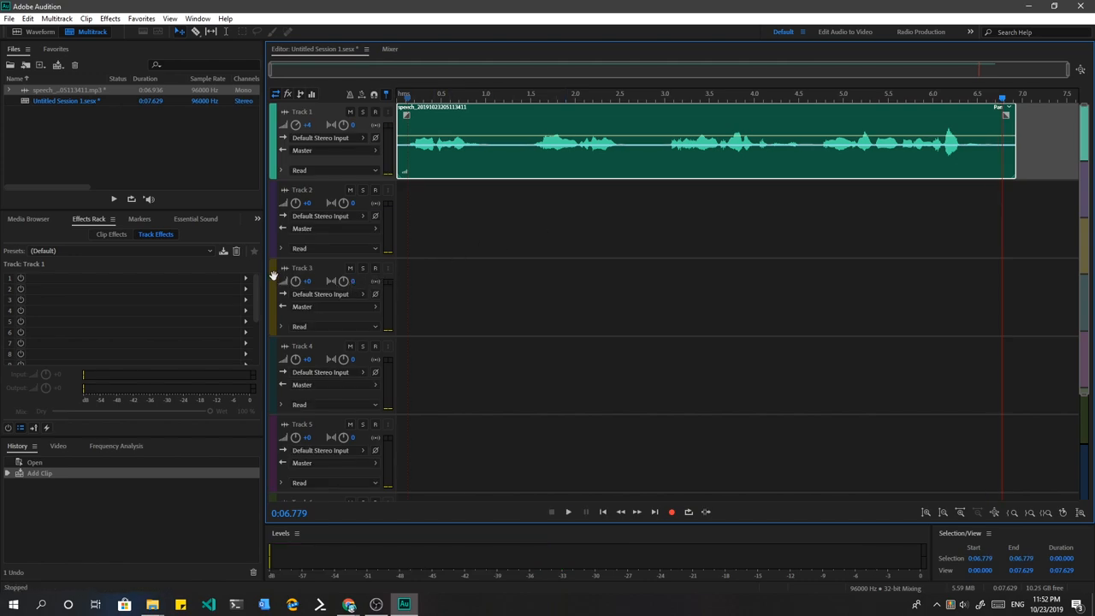
{"action": "left_click", "coordinate": [247, 277]}
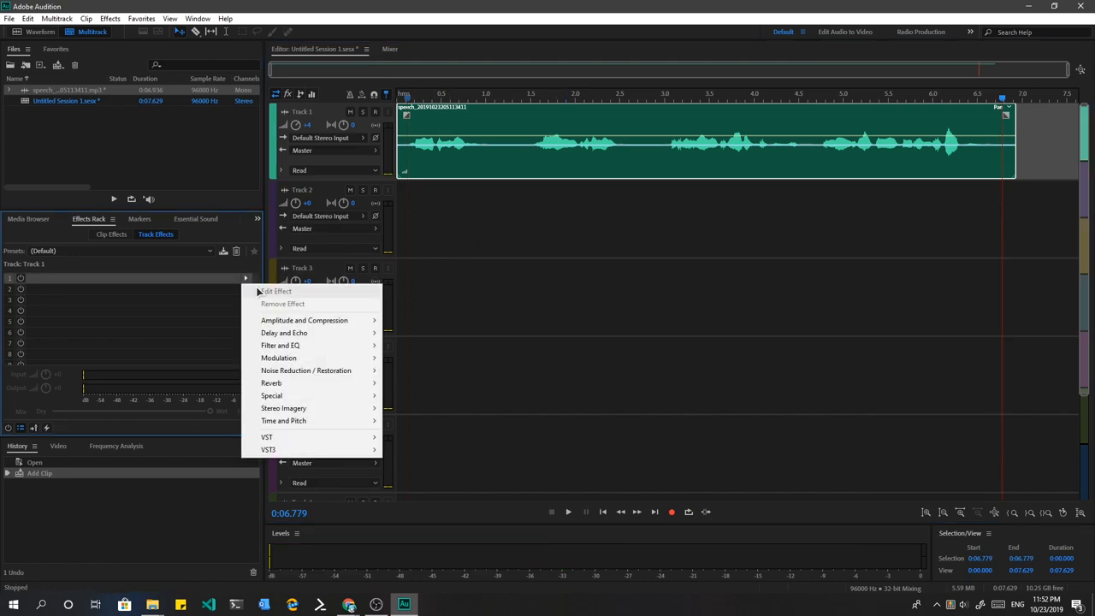
{"action": "mouse_move", "coordinate": [305, 319]}
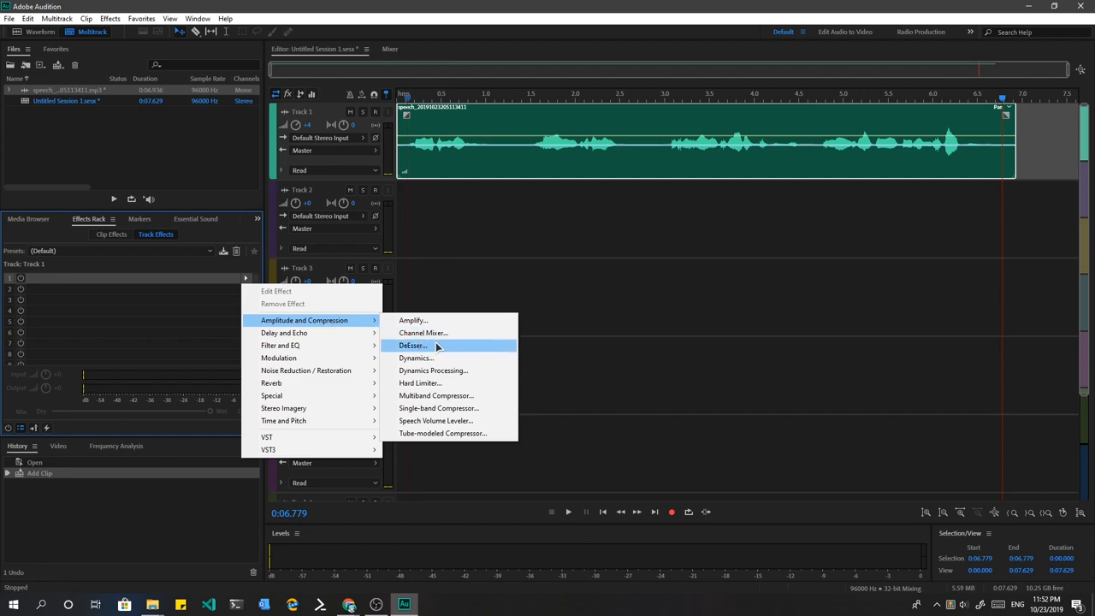
{"action": "mouse_move", "coordinate": [436, 395]}
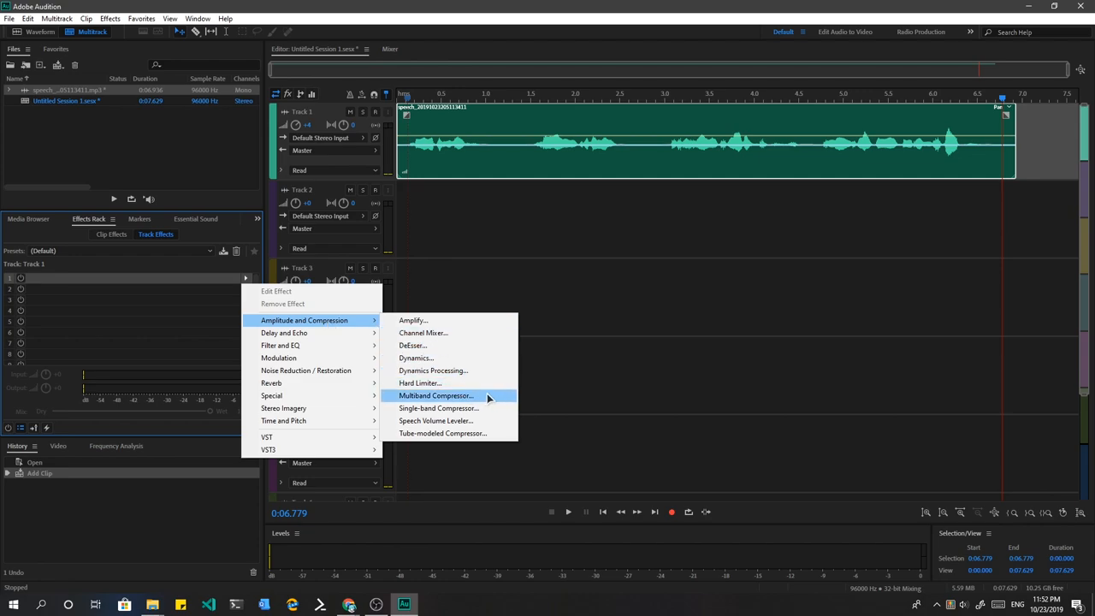
- Add a Multiband Compressor with the De-Esser preset to slot 1 and listen to it
{"action": "left_click", "coordinate": [434, 395]}
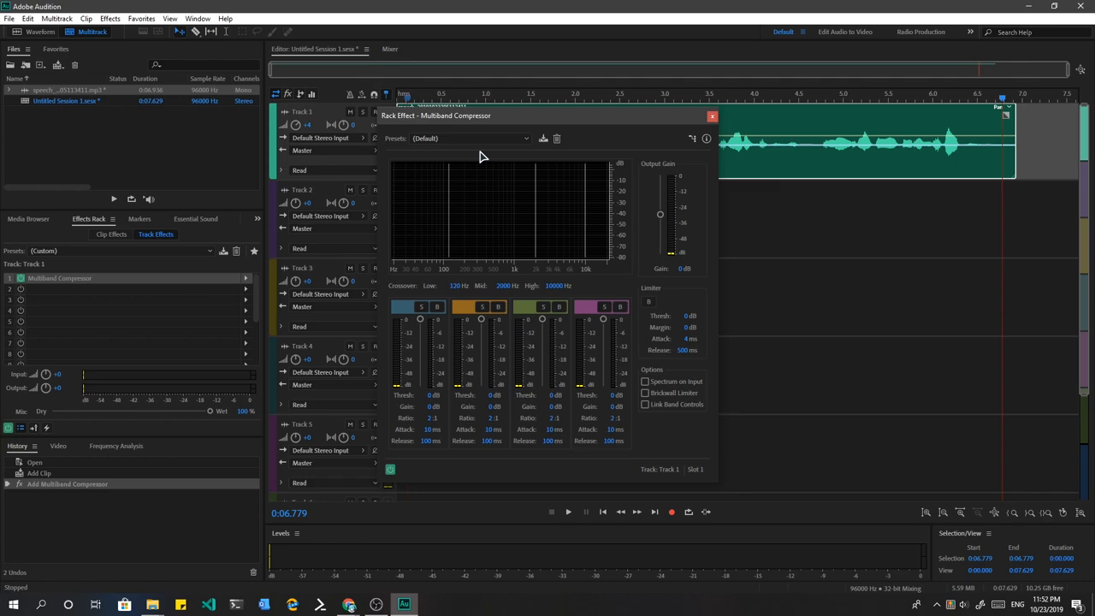
{"action": "left_click", "coordinate": [470, 136]}
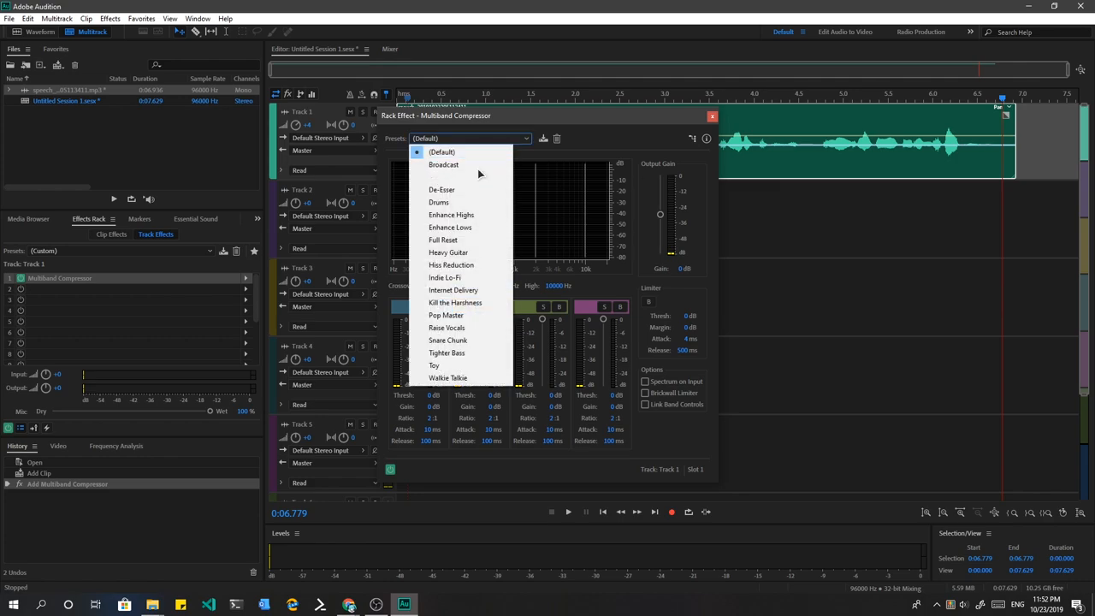
{"action": "mouse_move", "coordinate": [475, 195]}
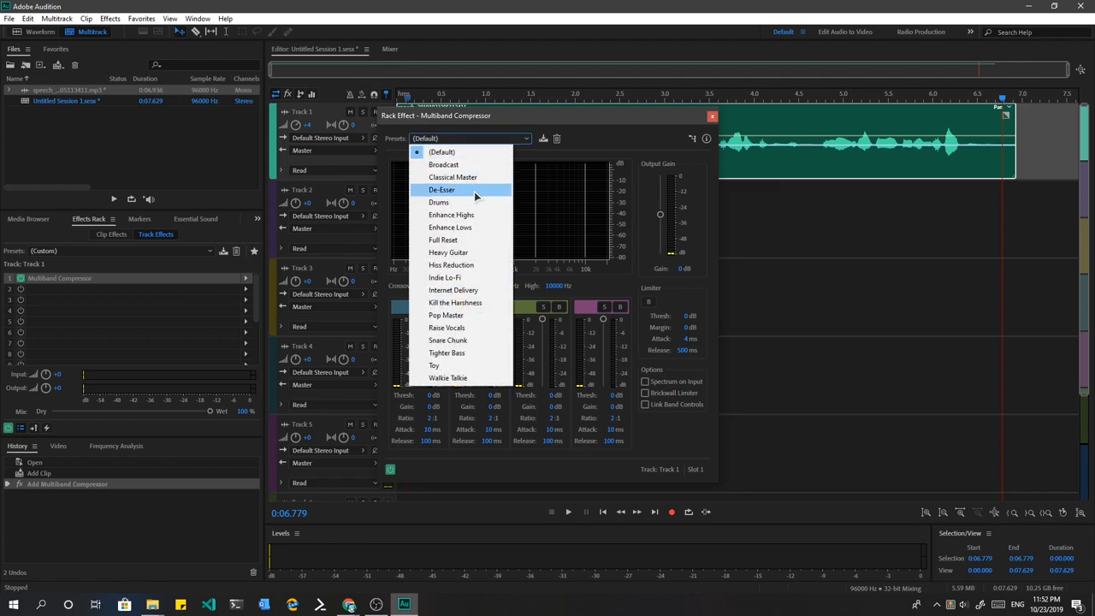
{"action": "left_click", "coordinate": [442, 188]}
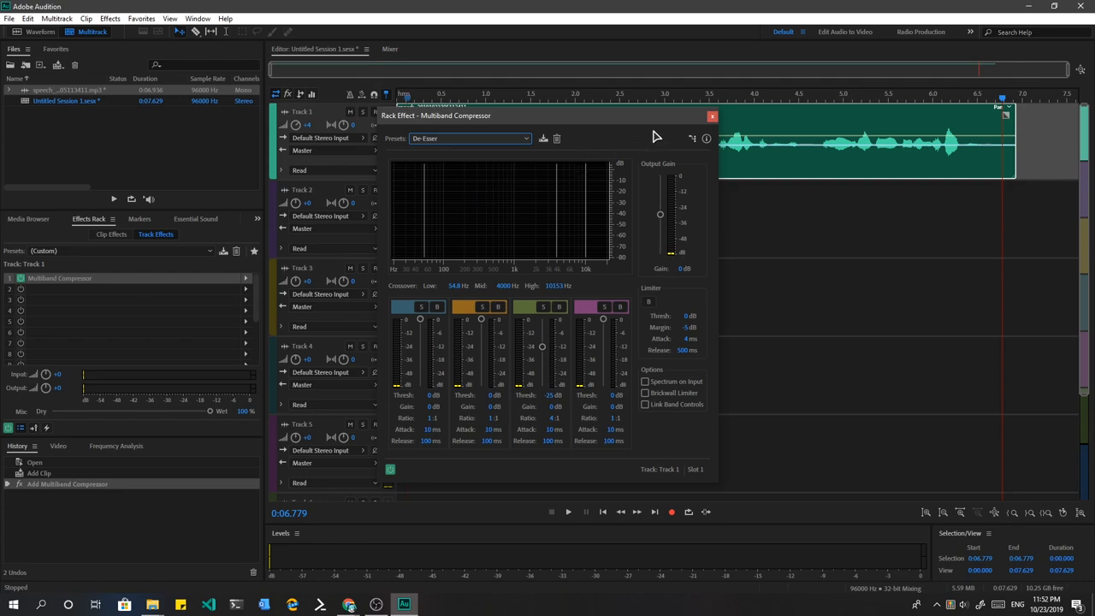
{"action": "left_click", "coordinate": [712, 116]}
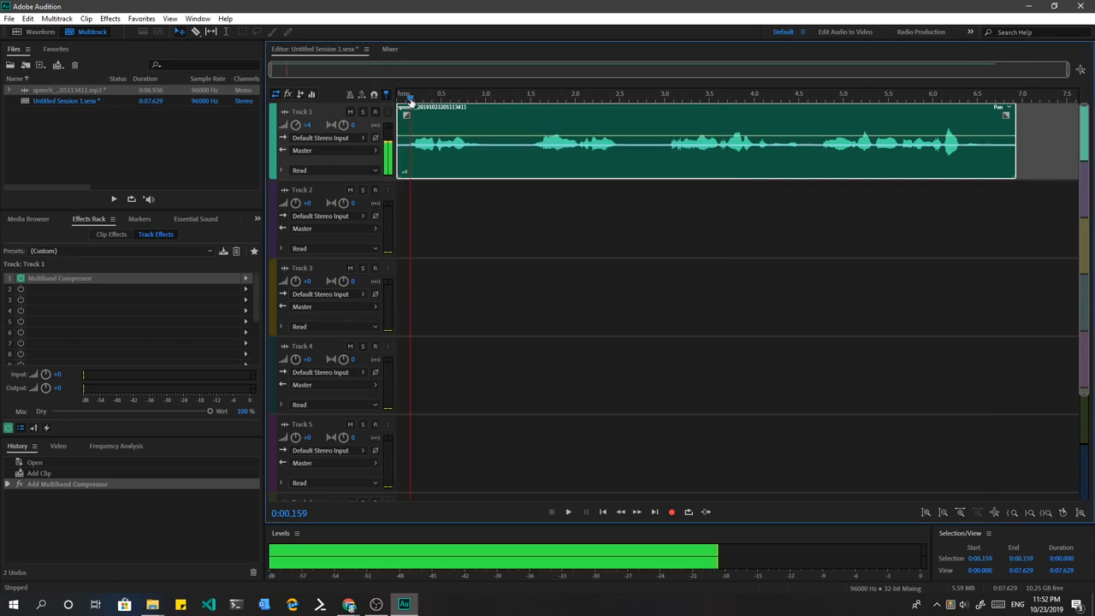
{"action": "left_click", "coordinate": [568, 511]}
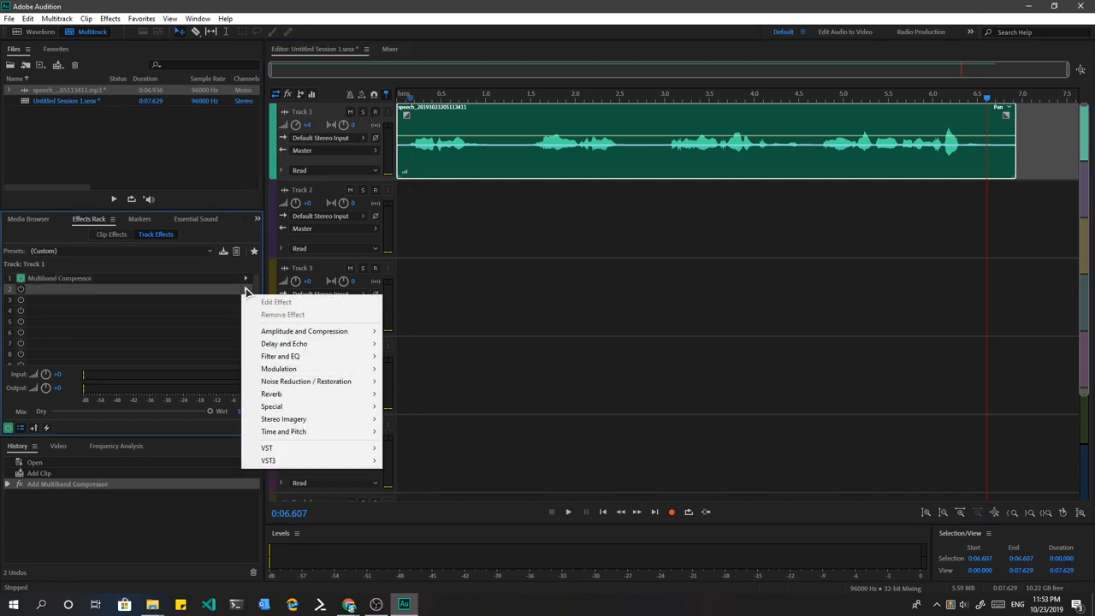
{"action": "mouse_move", "coordinate": [304, 331]}
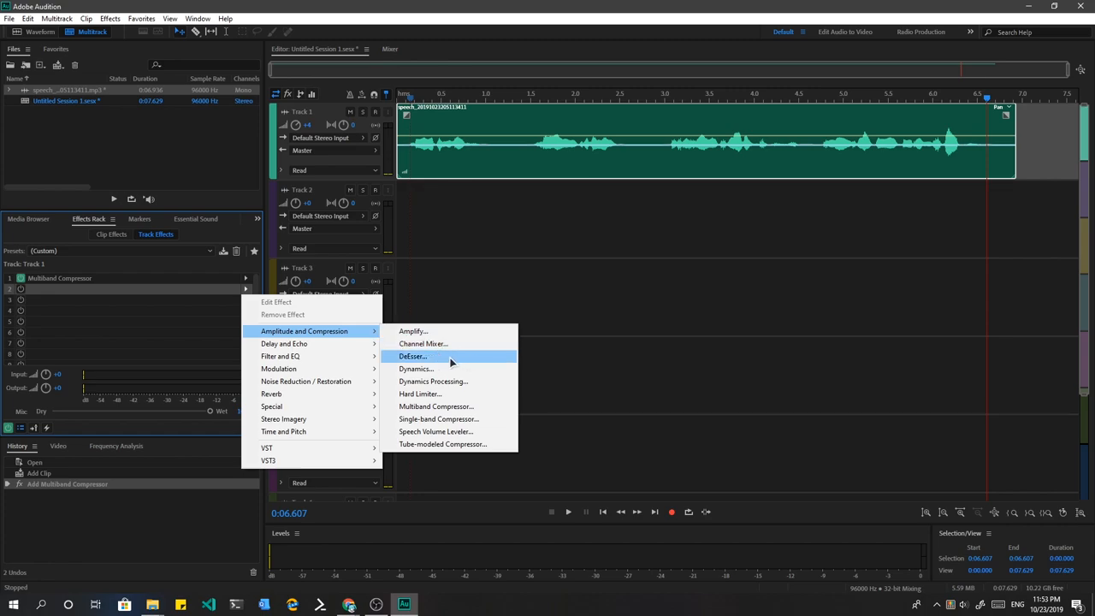
- Add a DeEsser effect to slot 2 and pick a preset for it
{"action": "left_click", "coordinate": [412, 355]}
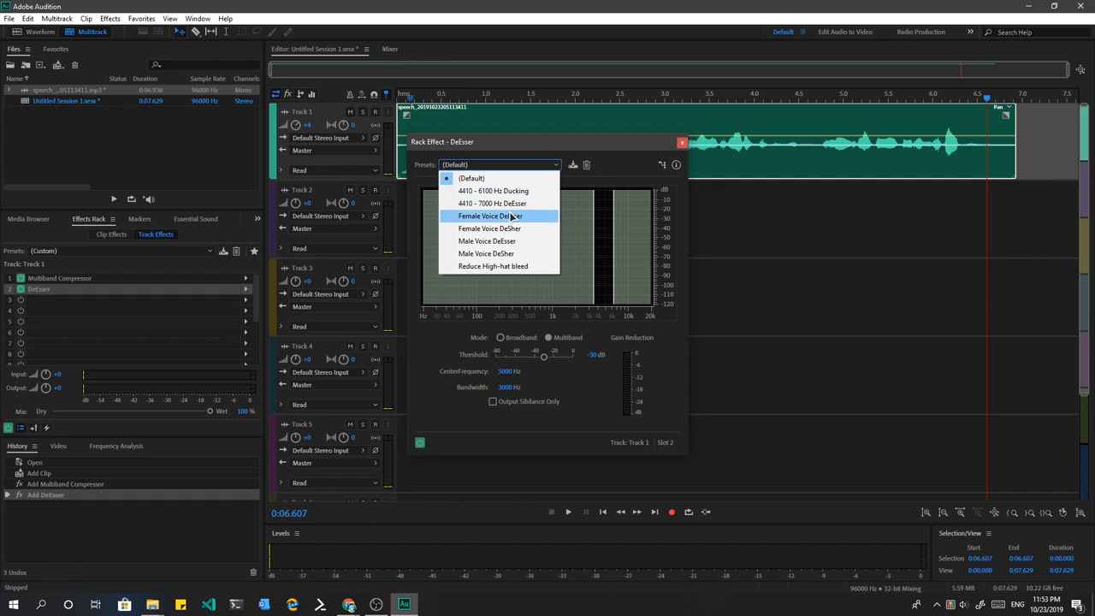
{"action": "mouse_move", "coordinate": [500, 267]}
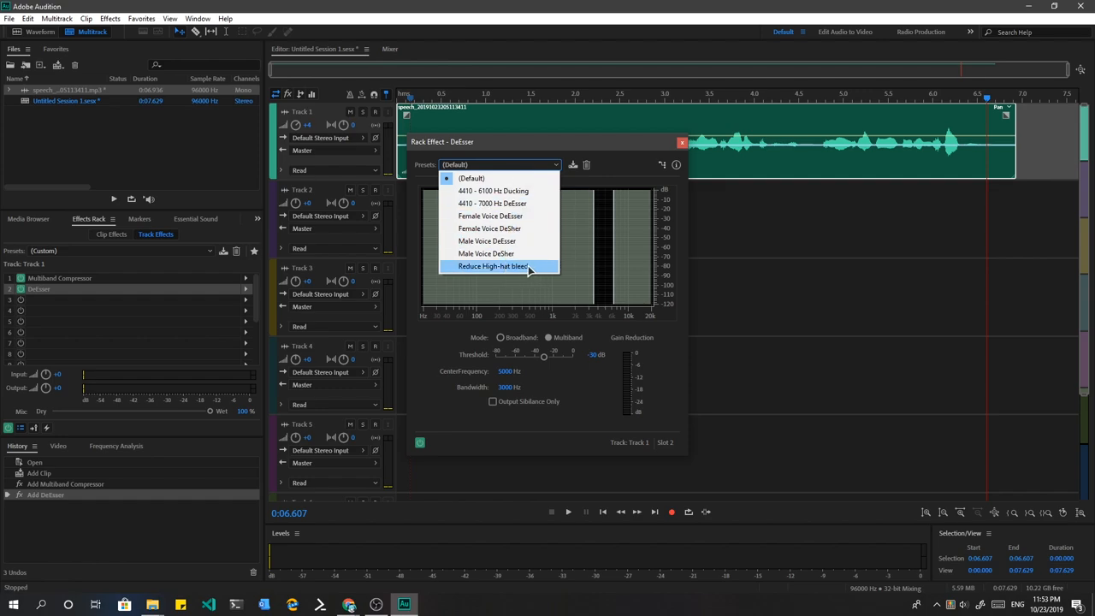
{"action": "left_click", "coordinate": [493, 267]}
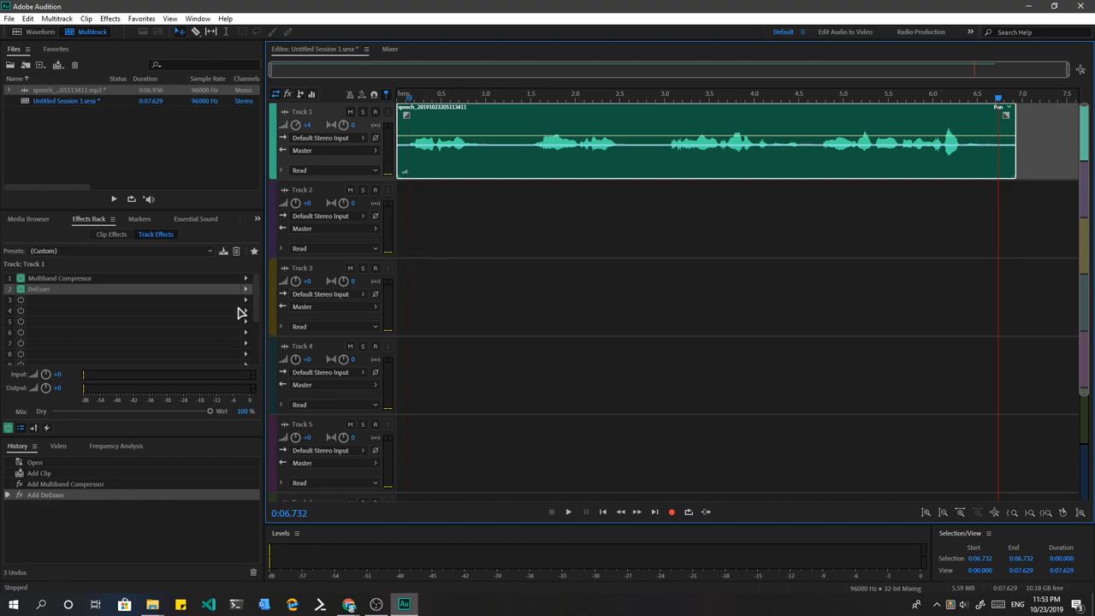
- Add a Dynamics effect with the Soft Clip preset to slot 3 and listen to the track
{"action": "left_click", "coordinate": [246, 301]}
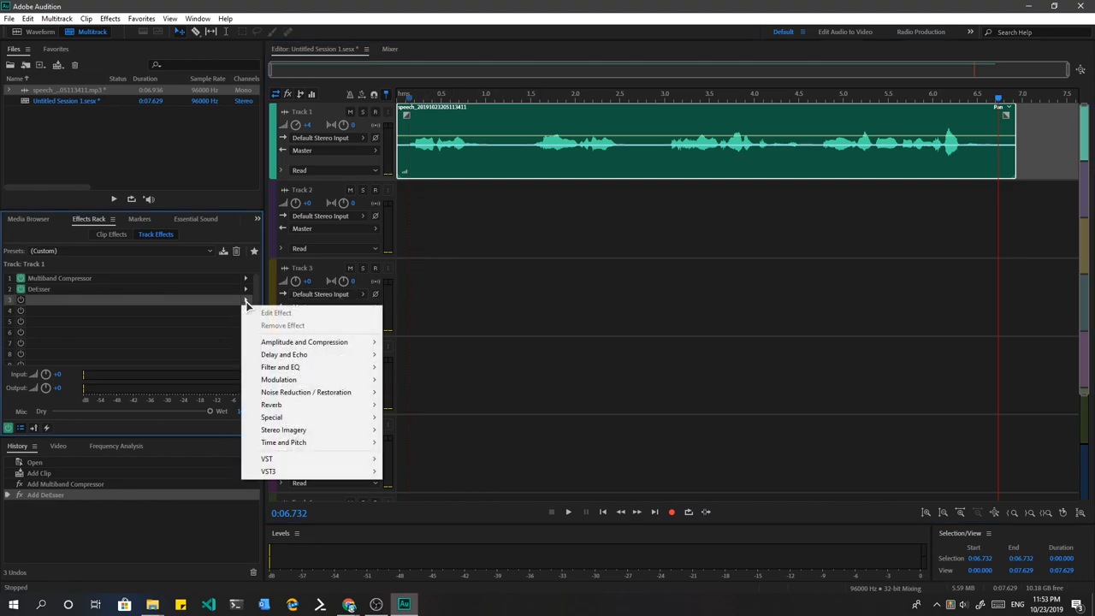
{"action": "mouse_move", "coordinate": [304, 342]}
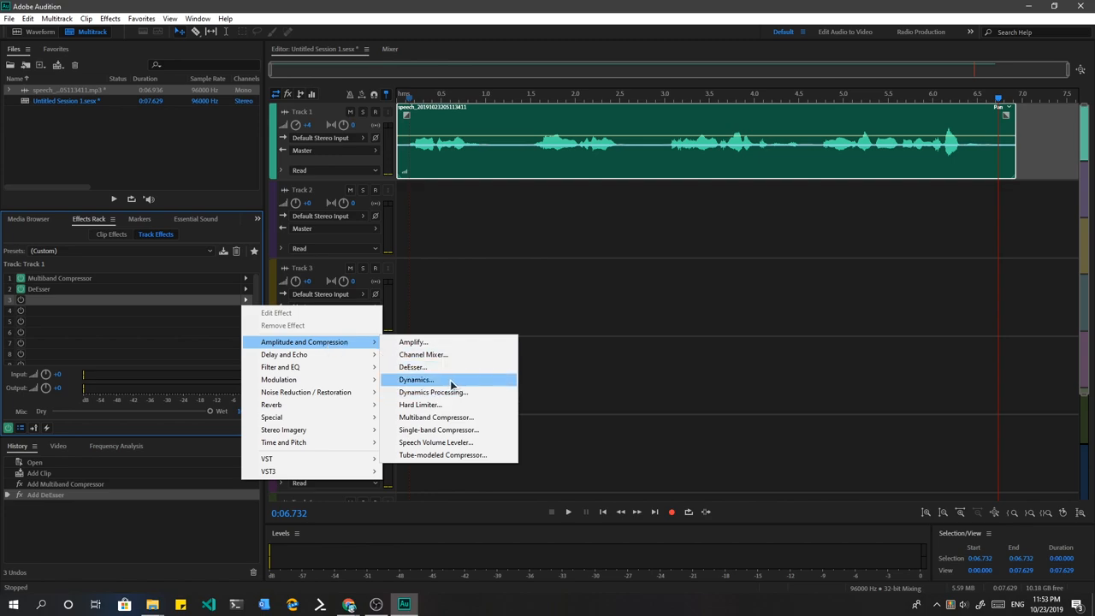
{"action": "left_click", "coordinate": [416, 380]}
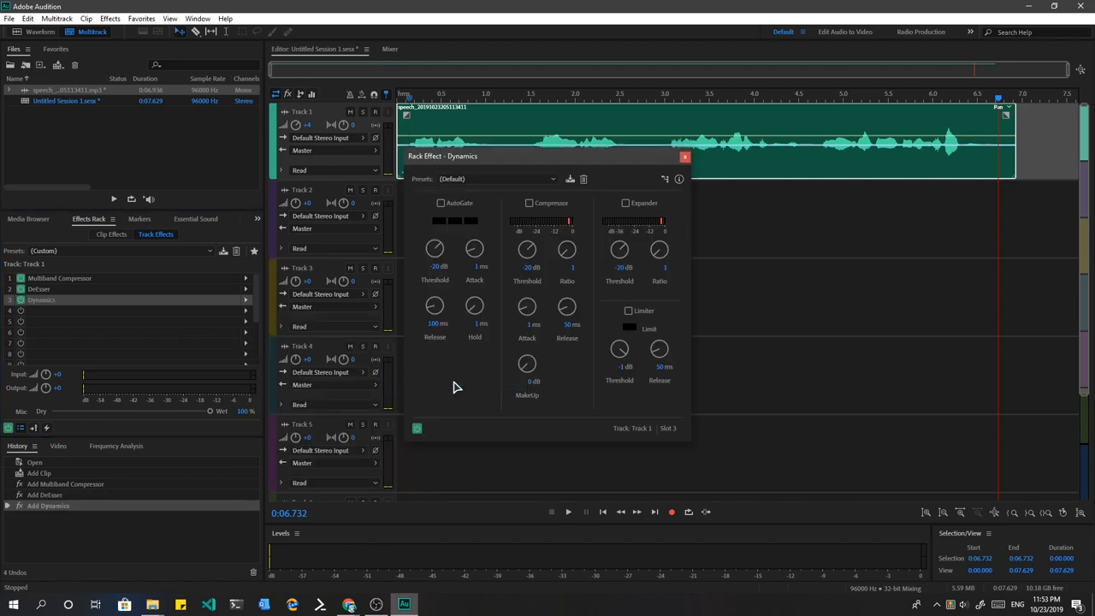
{"action": "left_click", "coordinate": [494, 179]}
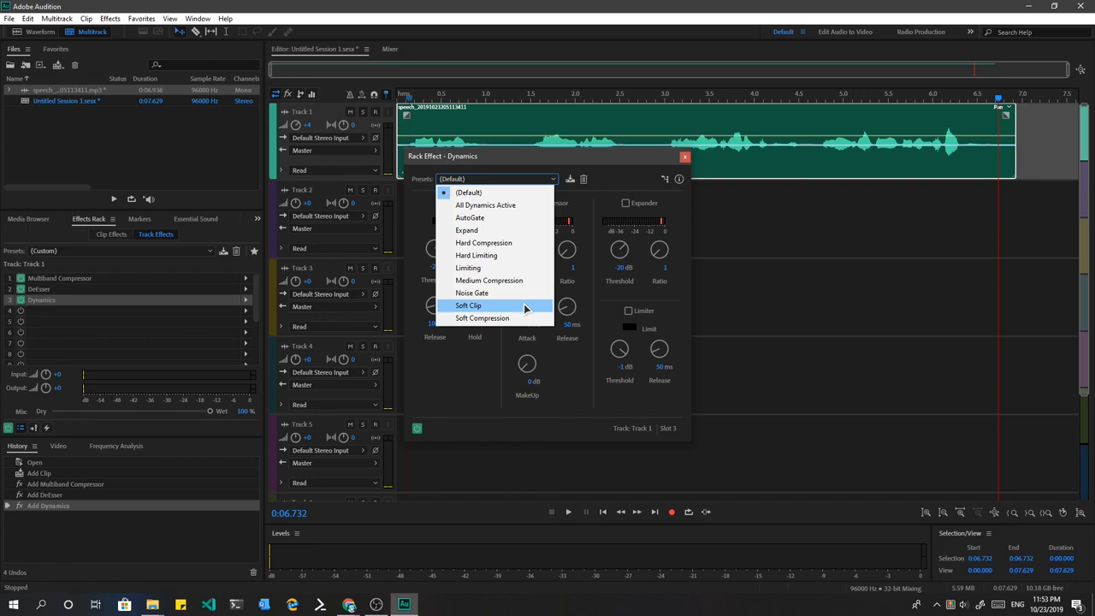
{"action": "left_click", "coordinate": [468, 305]}
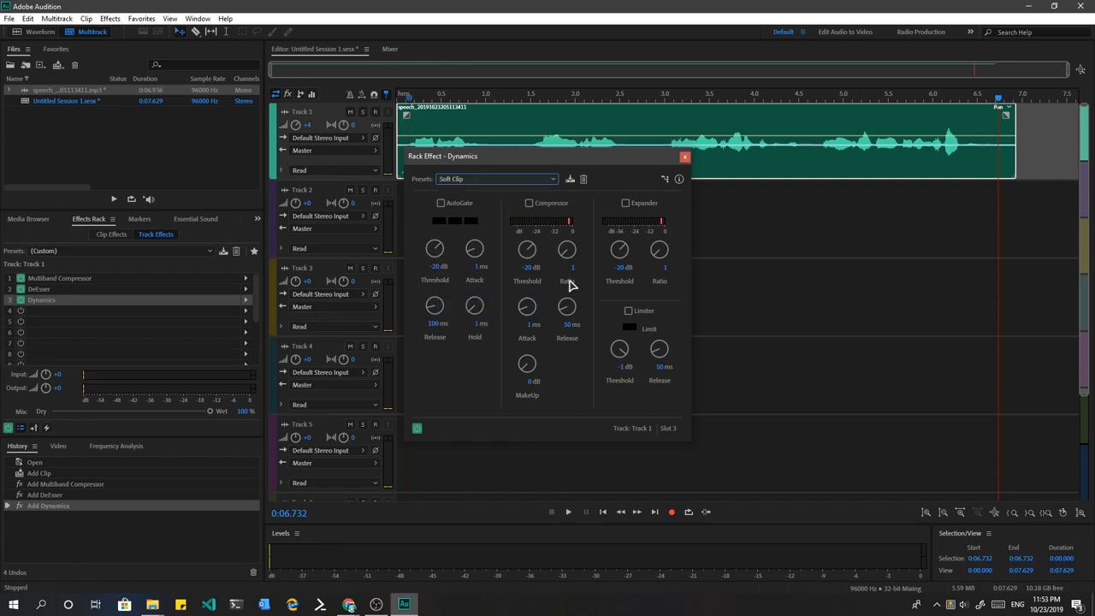
{"action": "left_click", "coordinate": [684, 156]}
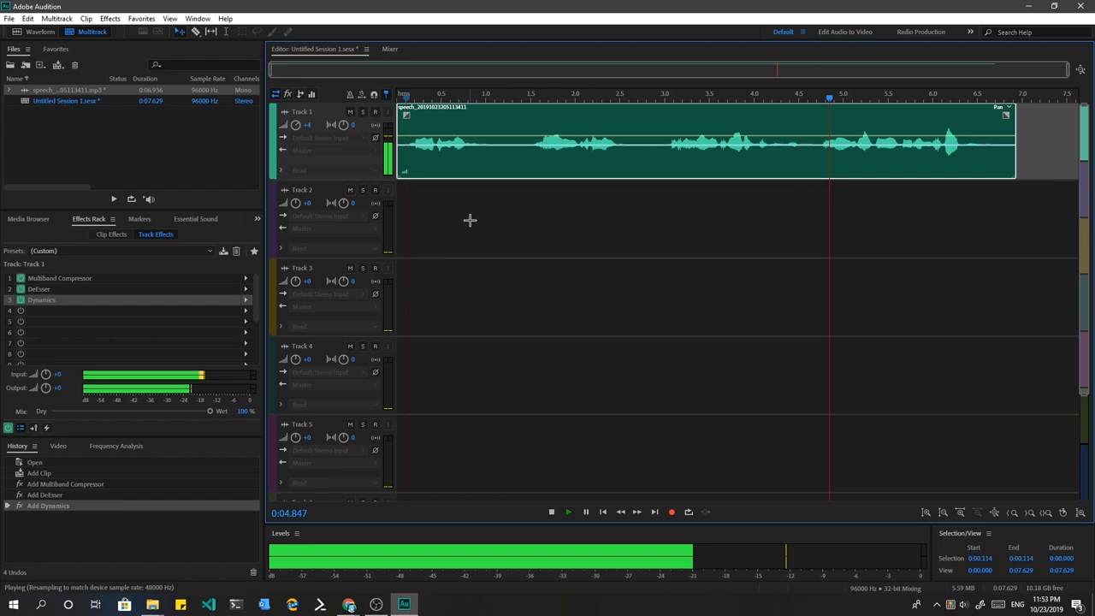
{"action": "left_click", "coordinate": [551, 511]}
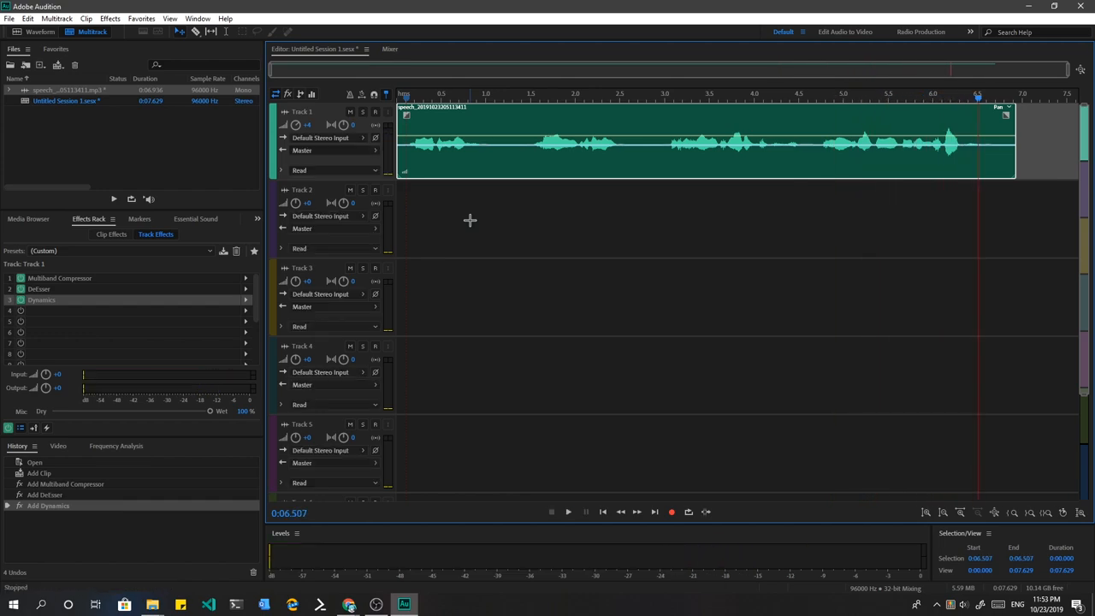
{"action": "mouse_move", "coordinate": [243, 335]}
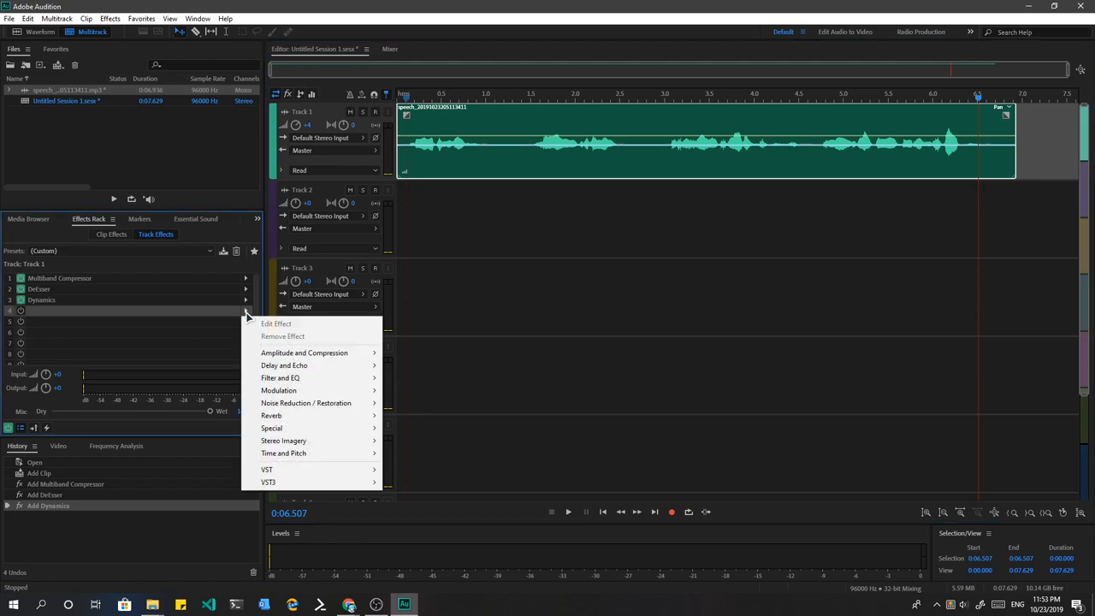
{"action": "mouse_move", "coordinate": [281, 378]}
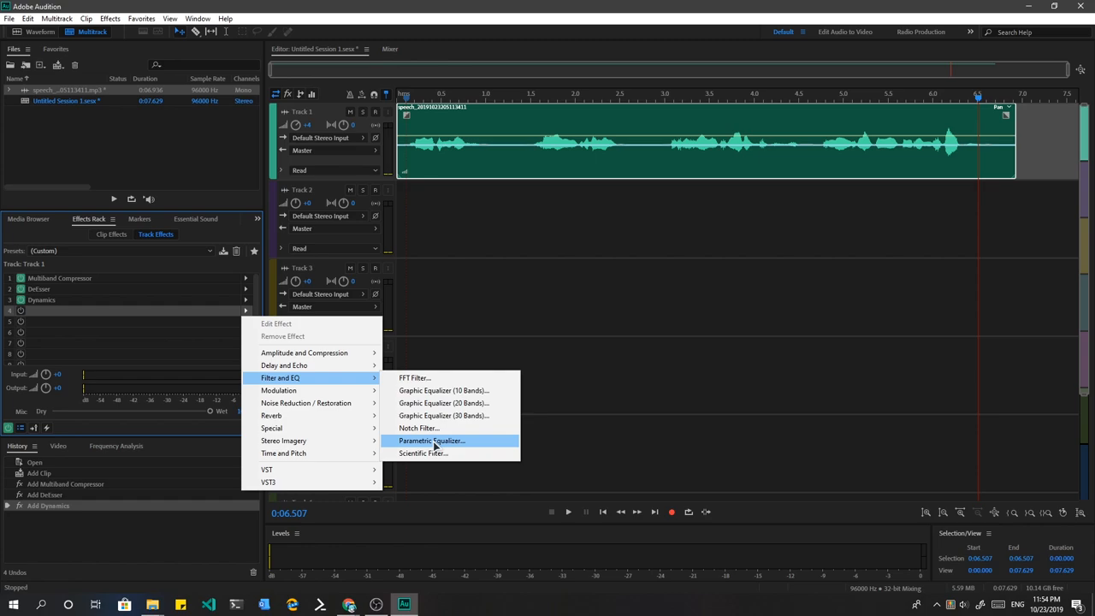
{"action": "mouse_move", "coordinate": [445, 441]}
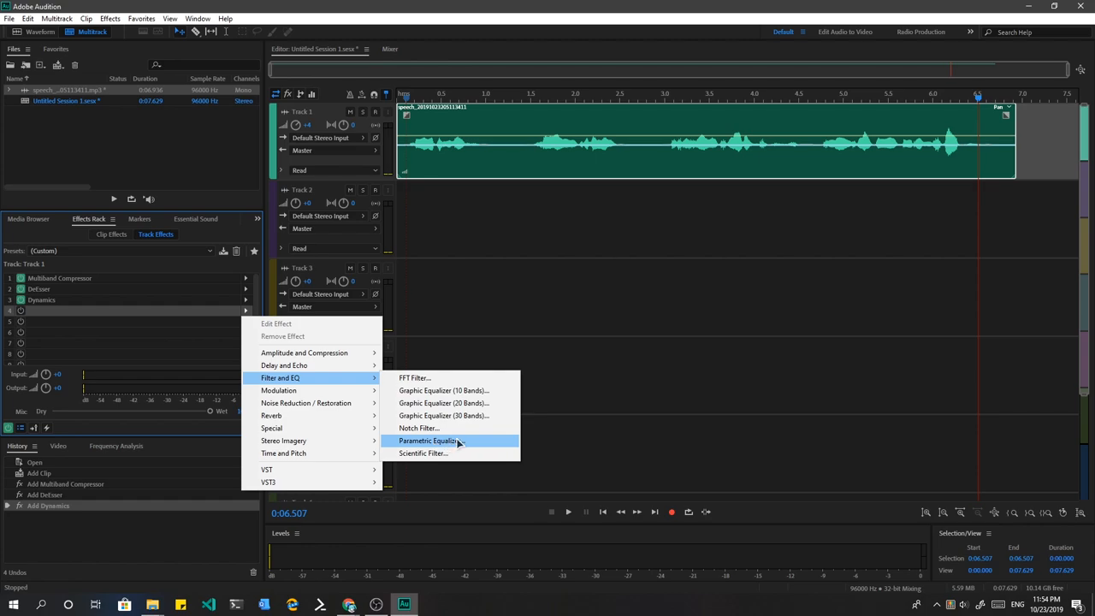
- Add a Parametric Equalizer with the Vocal Enhancer preset after Dynamics and play the track
{"action": "left_click", "coordinate": [427, 442]}
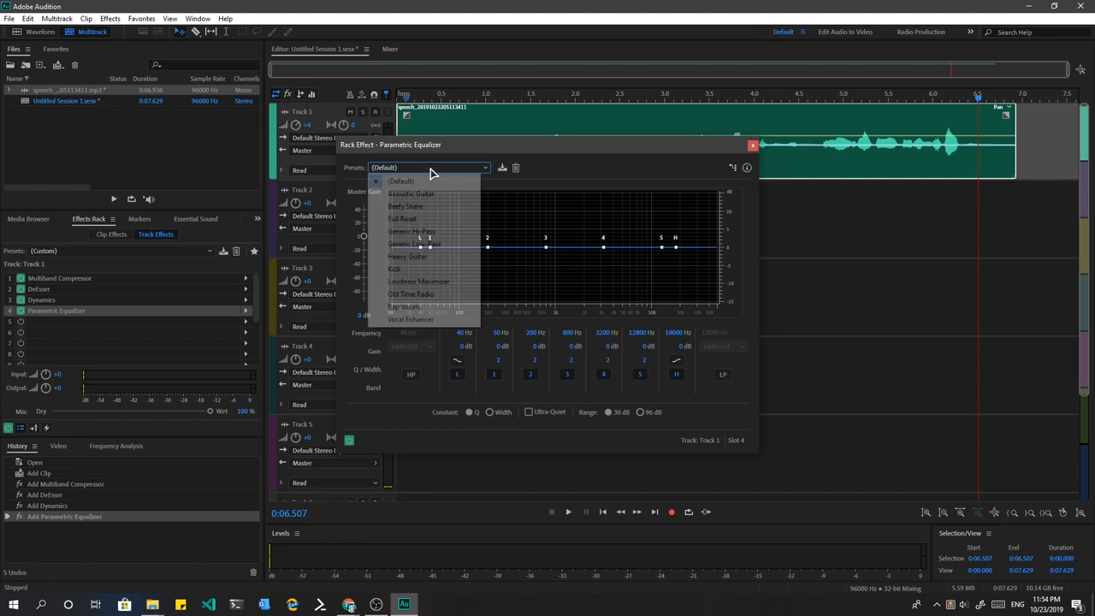
{"action": "mouse_move", "coordinate": [424, 269]}
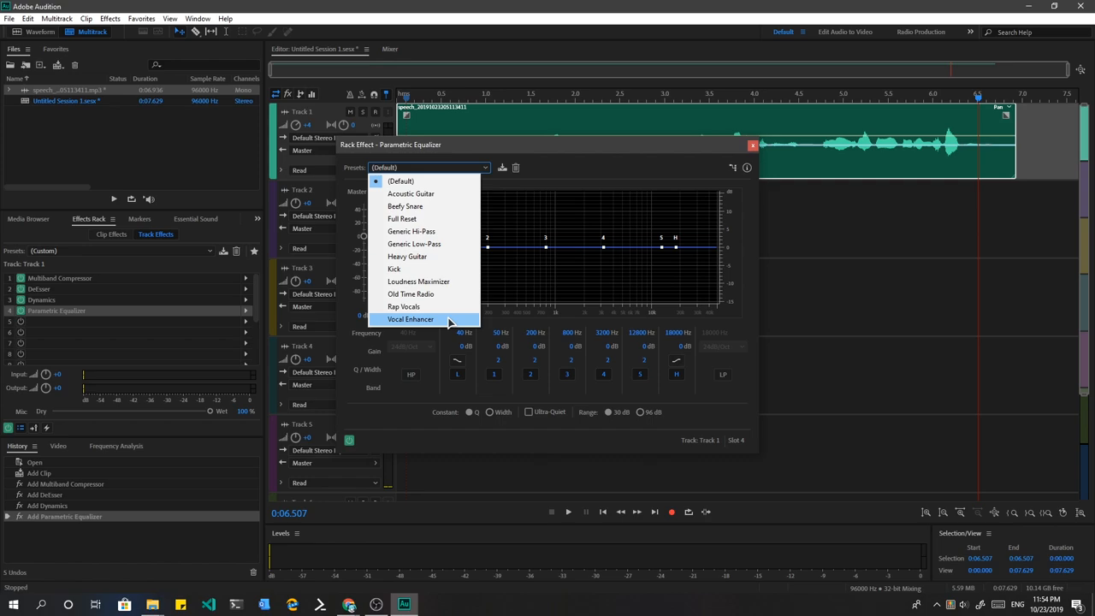
{"action": "left_click", "coordinate": [410, 320]}
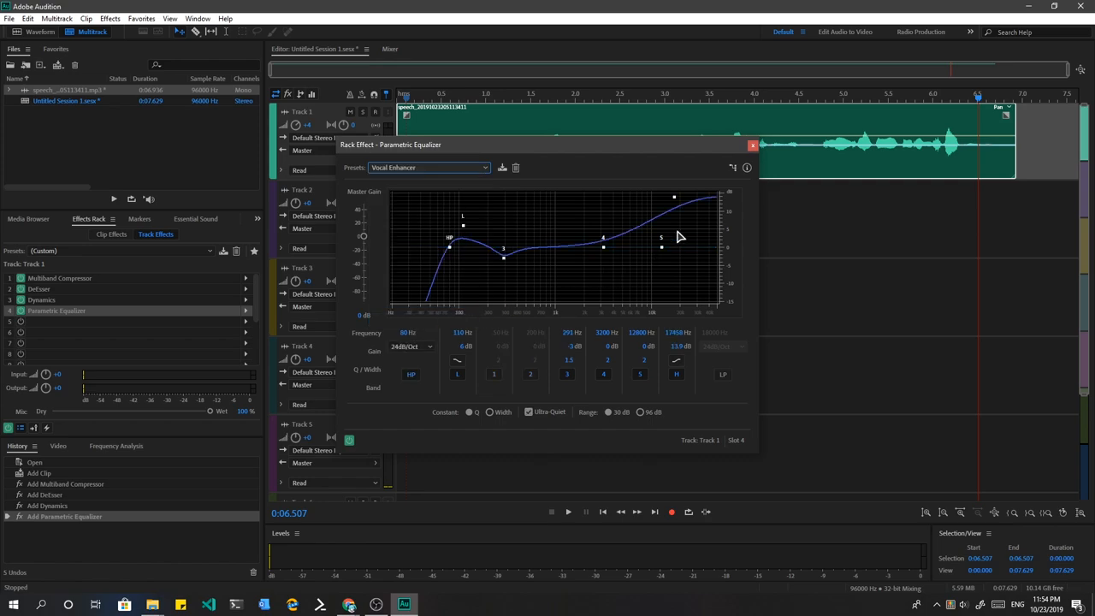
{"action": "left_click", "coordinate": [752, 143]}
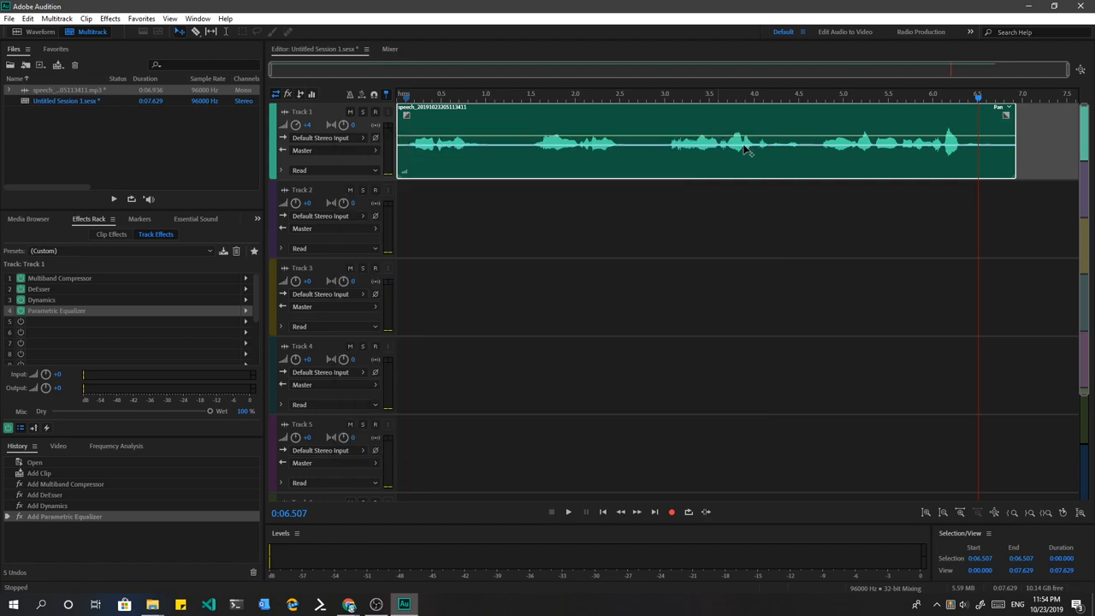
{"action": "left_click", "coordinate": [568, 511]}
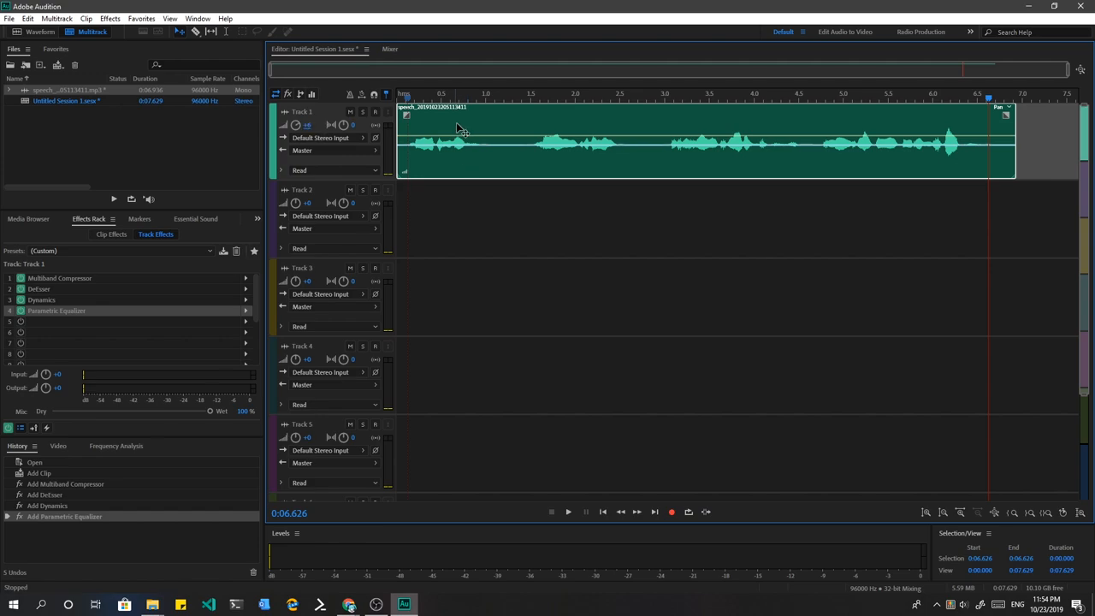
{"action": "left_click", "coordinate": [428, 93]}
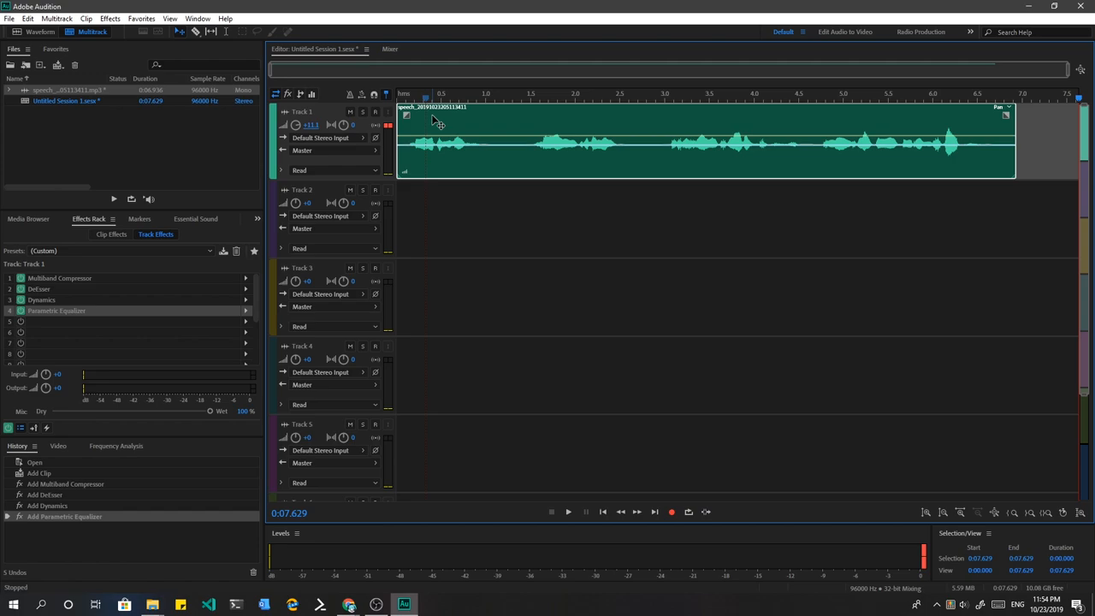
{"action": "left_click", "coordinate": [567, 511]}
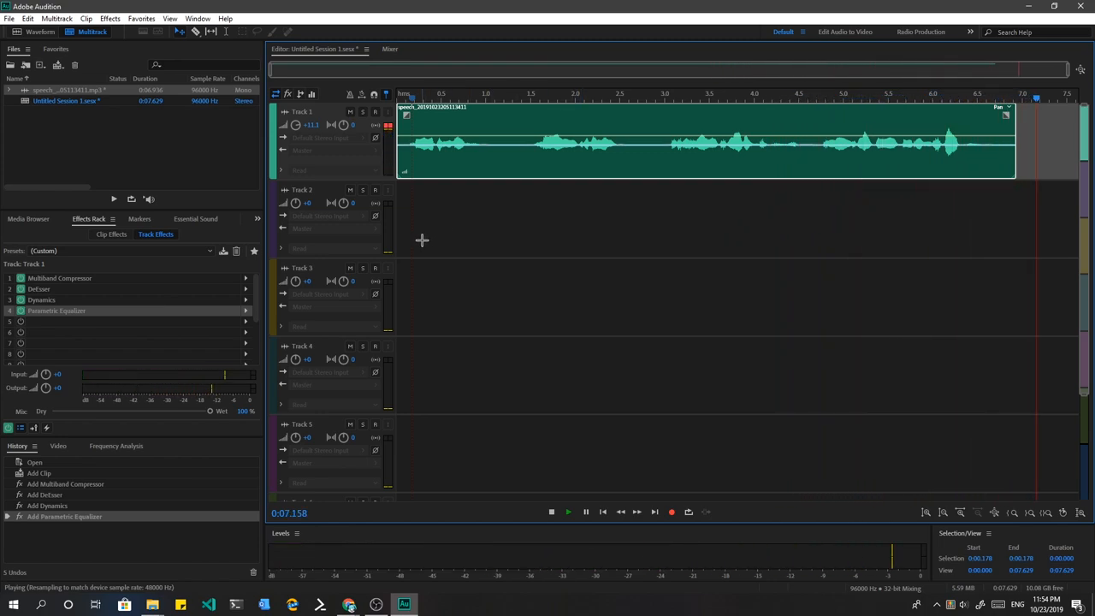
{"action": "left_click", "coordinate": [551, 512]}
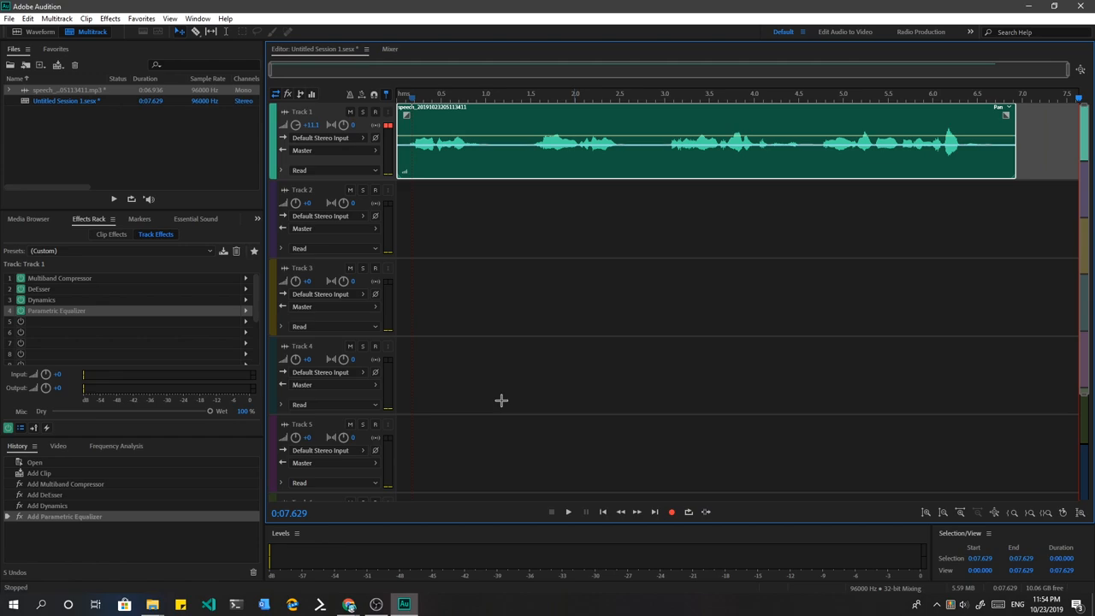
{"action": "left_click", "coordinate": [151, 605]}
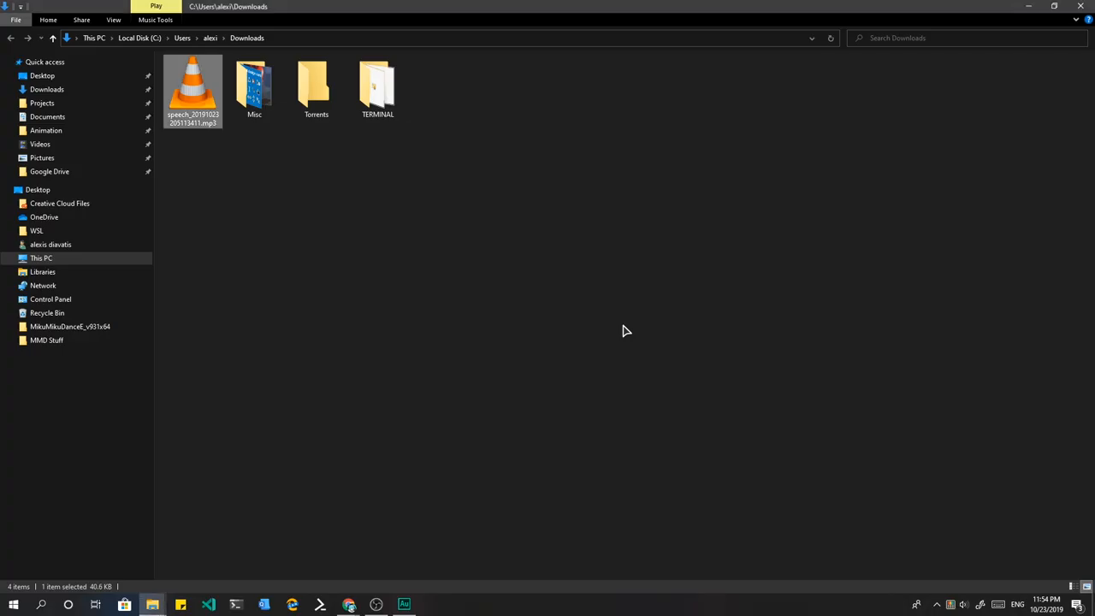
{"action": "mouse_move", "coordinate": [209, 116]}
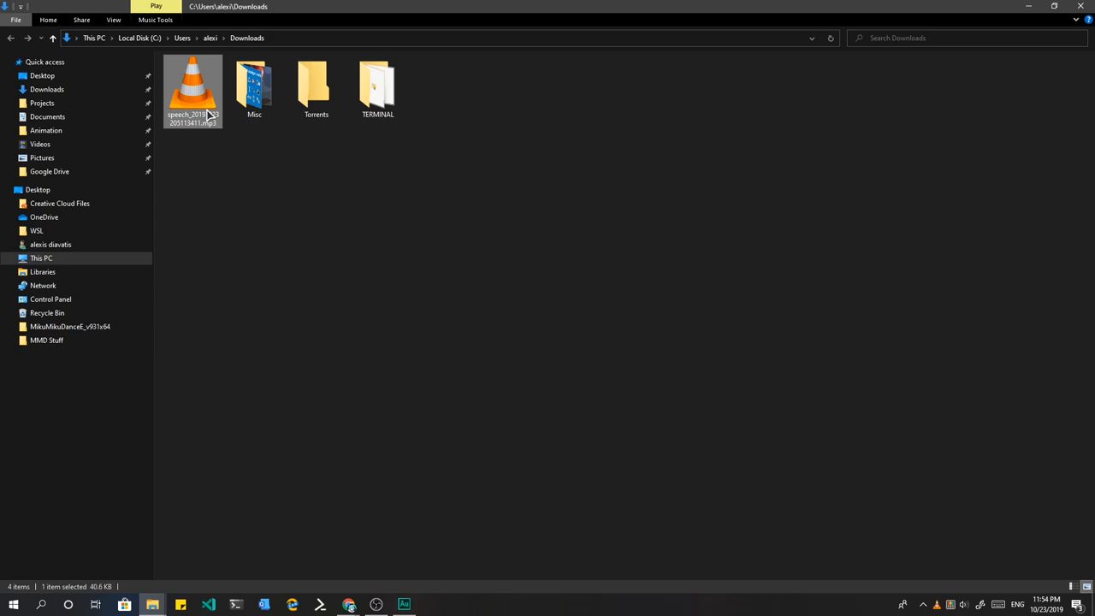
- Play the original speech MP3 from Downloads in VLC, then return to Audition
{"action": "double_click", "coordinate": [191, 86]}
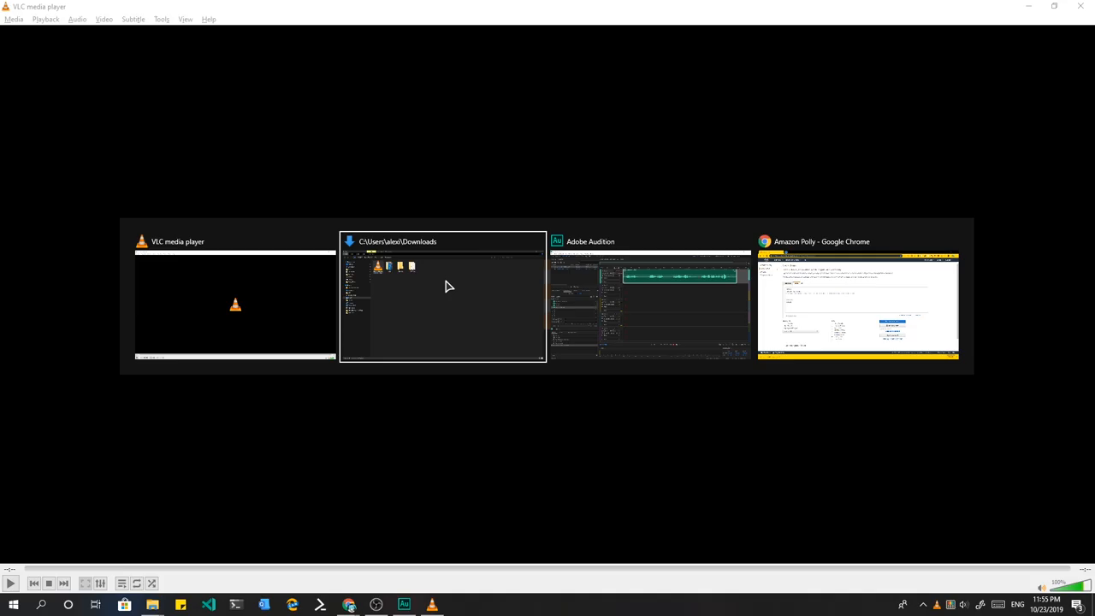
{"action": "left_click", "coordinate": [650, 241]}
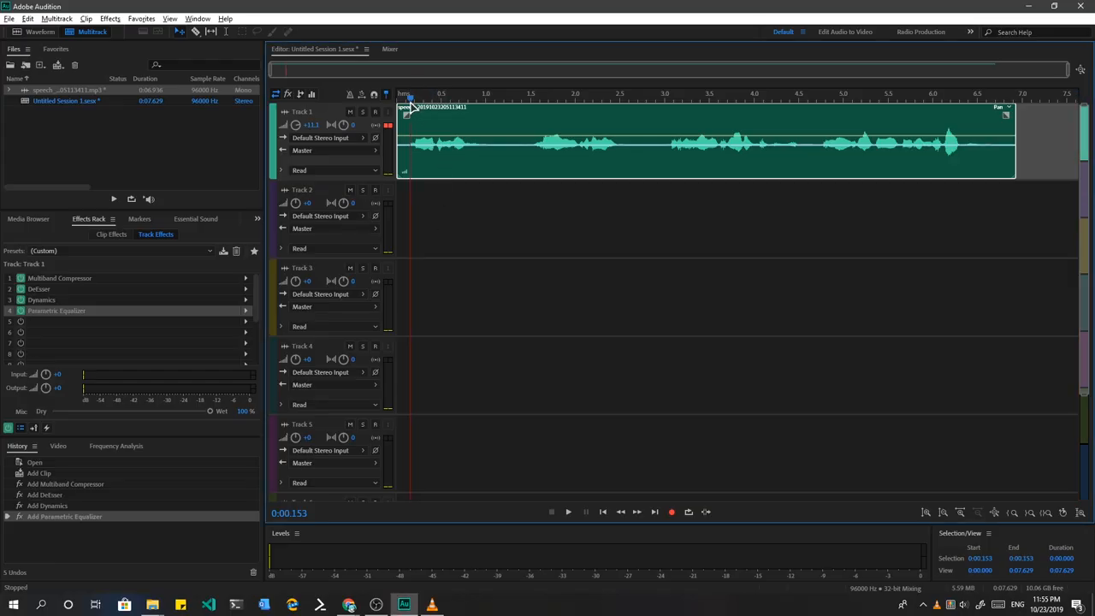
- Play the session, then raise the Effects Rack output gain for Track 1
{"action": "left_click", "coordinate": [568, 512]}
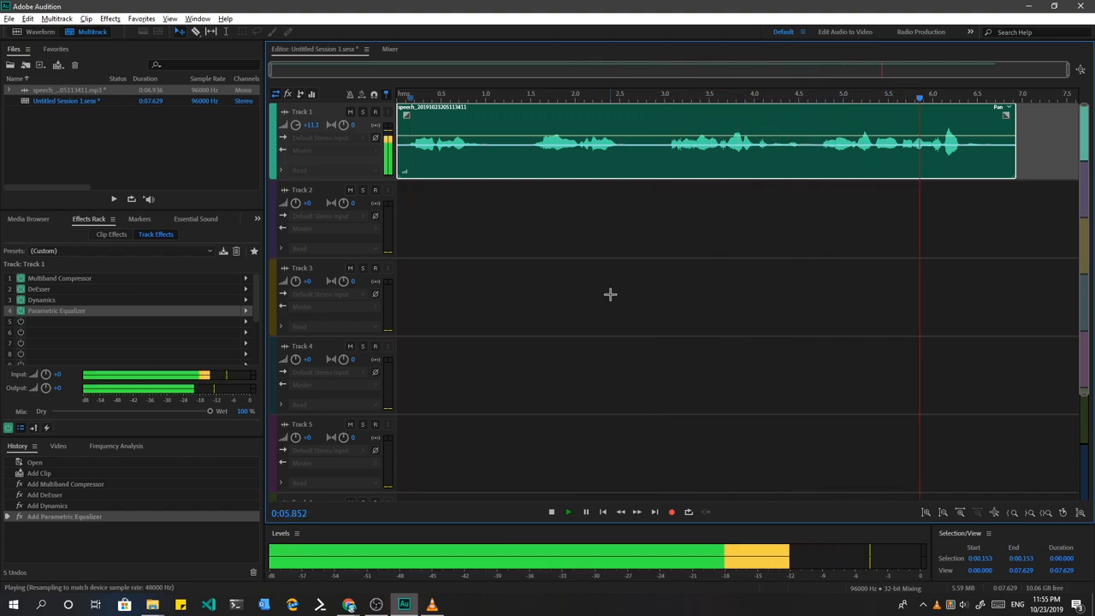
{"action": "left_click", "coordinate": [551, 511]}
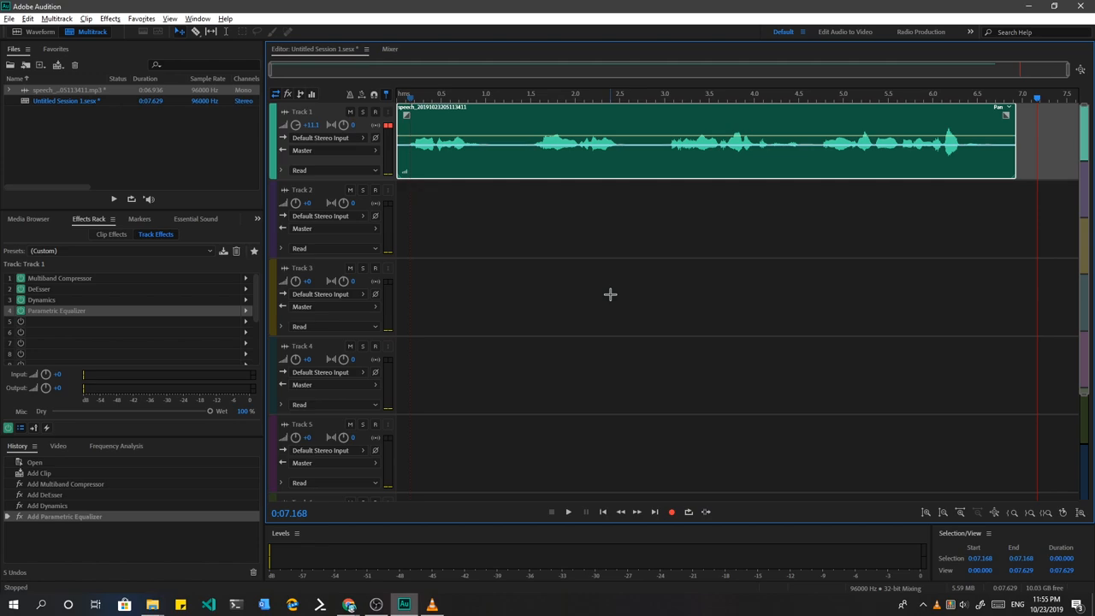
{"action": "mouse_move", "coordinate": [263, 400]}
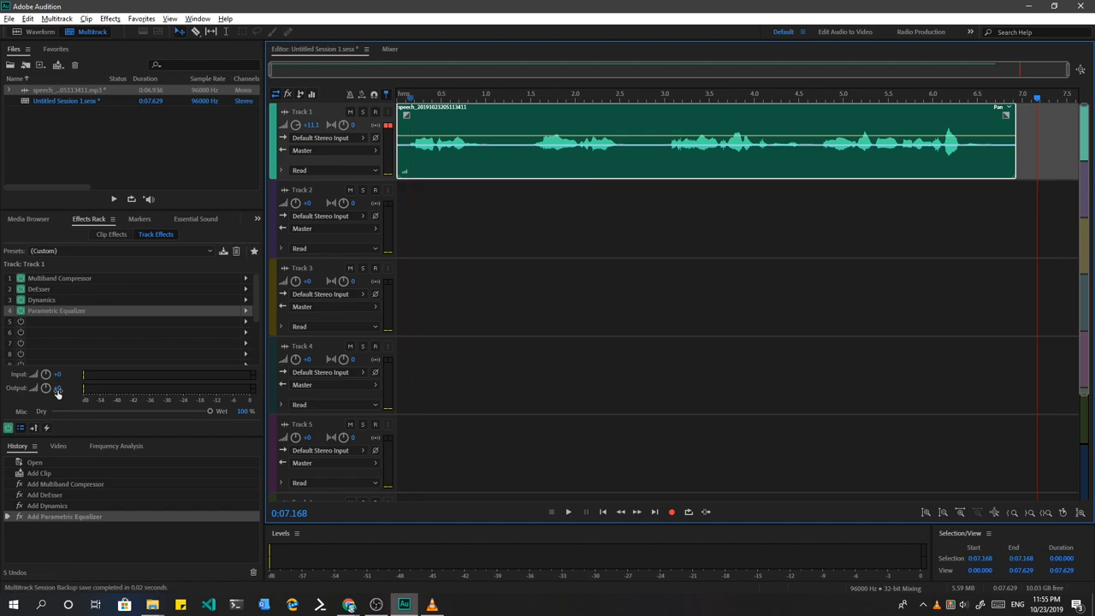
{"action": "left_click_drag", "start_coordinate": [57, 387], "coordinate": [77, 386]}
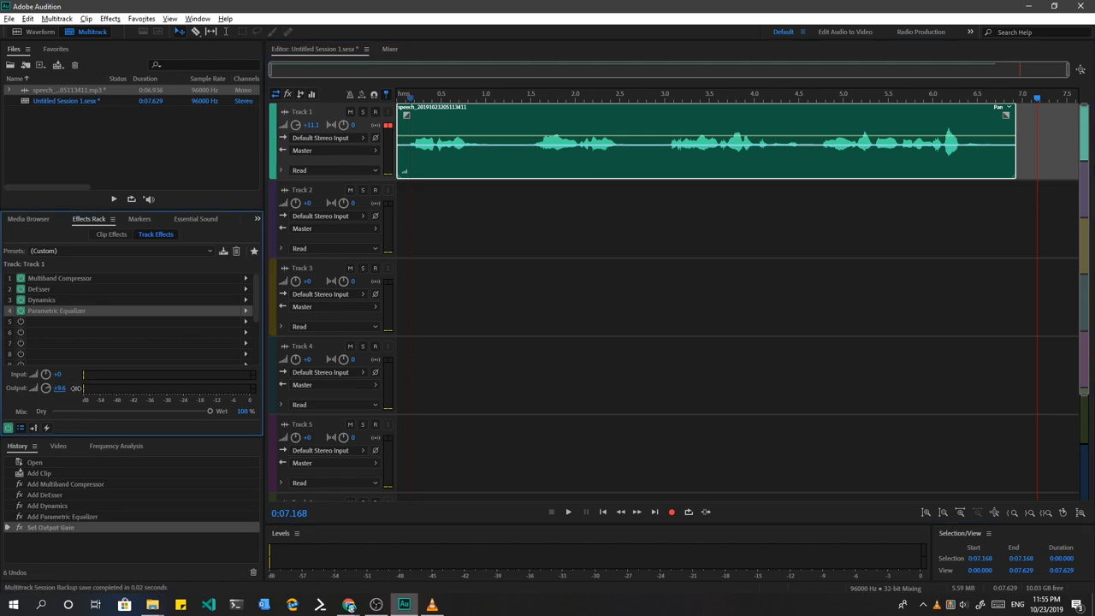
{"action": "left_click", "coordinate": [435, 99]}
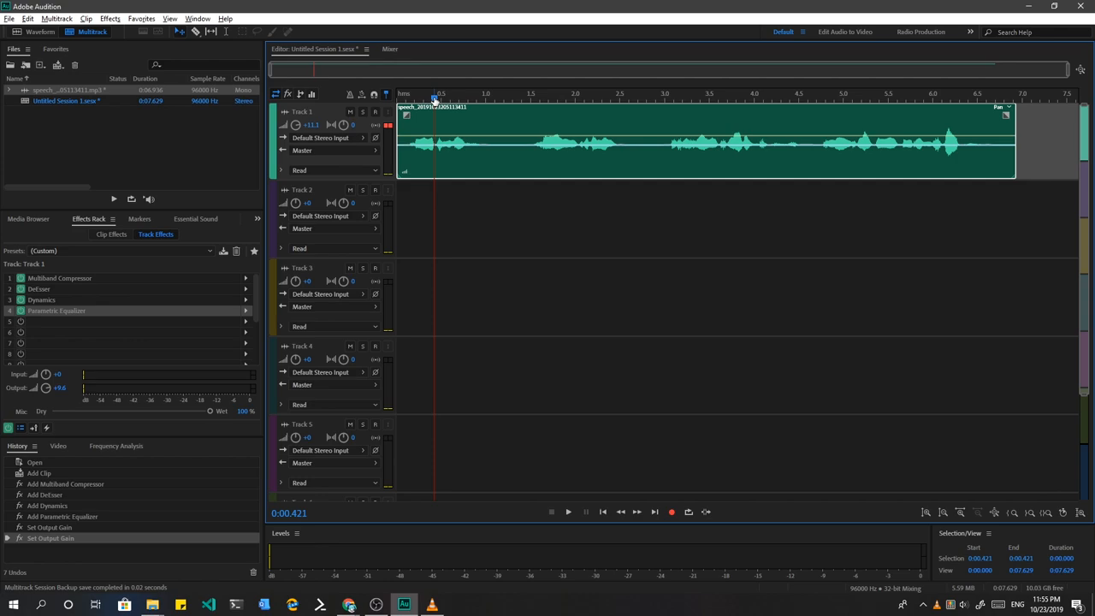
- Replay to check the louder level and adjust the output gain again
{"action": "left_click", "coordinate": [568, 511]}
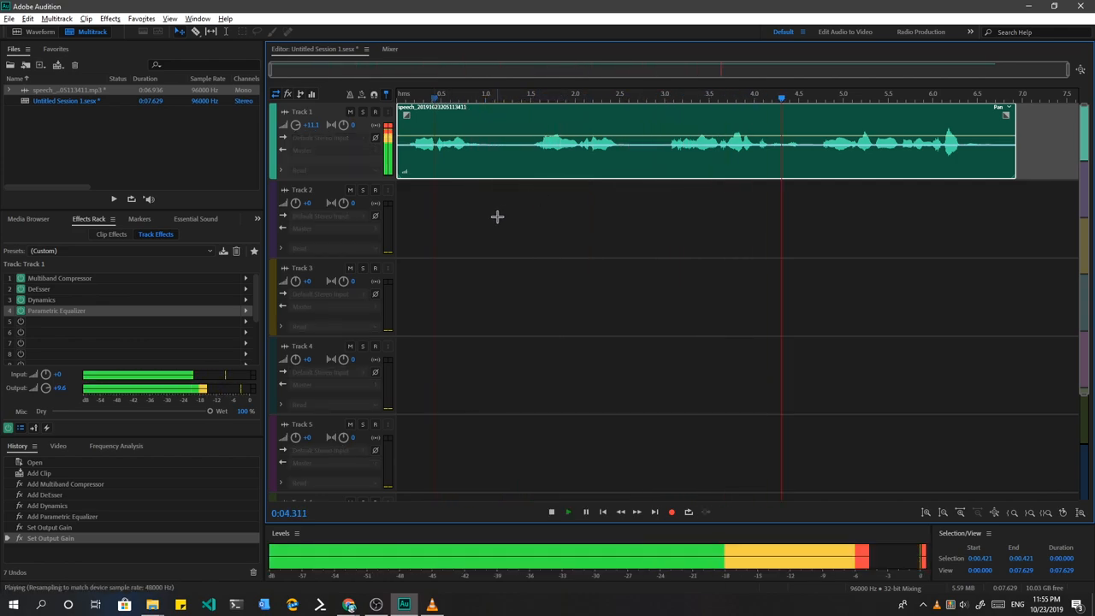
{"action": "left_click", "coordinate": [550, 511]}
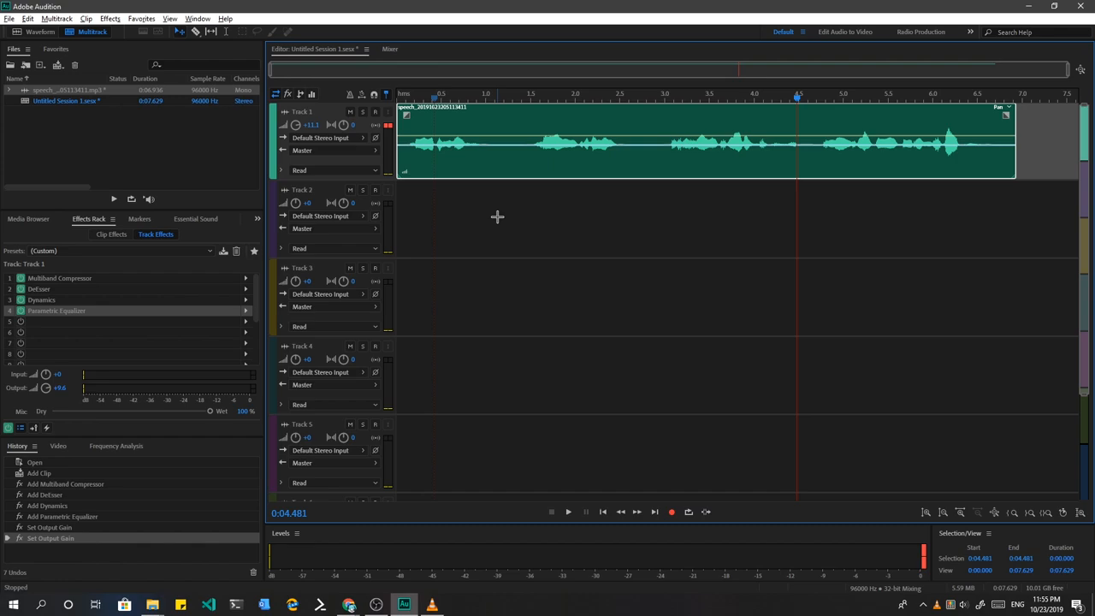
{"action": "mouse_move", "coordinate": [489, 174]}
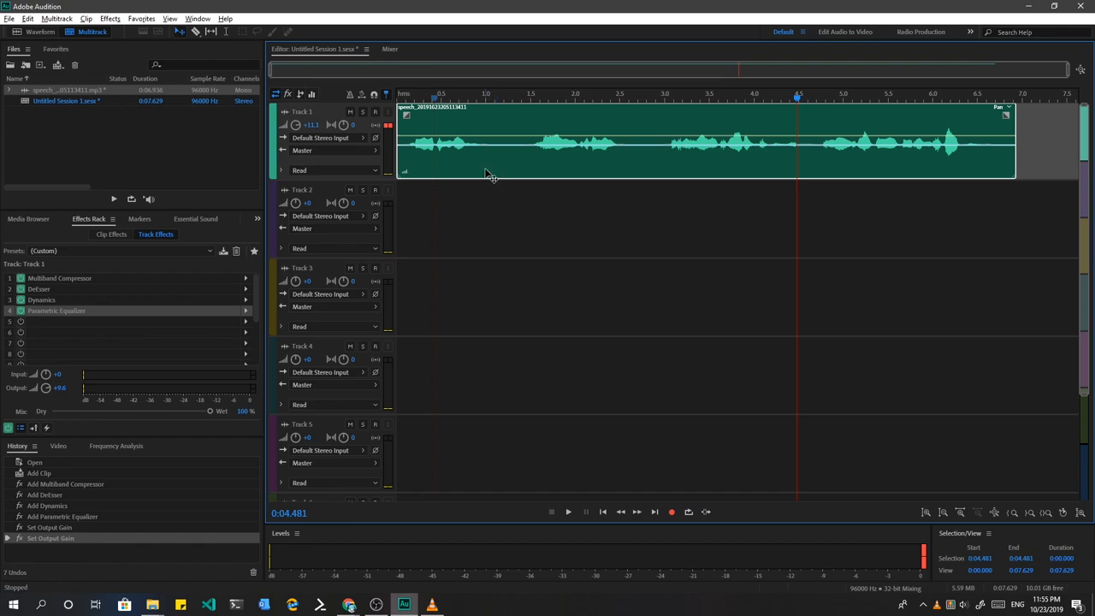
{"action": "mouse_move", "coordinate": [70, 387]}
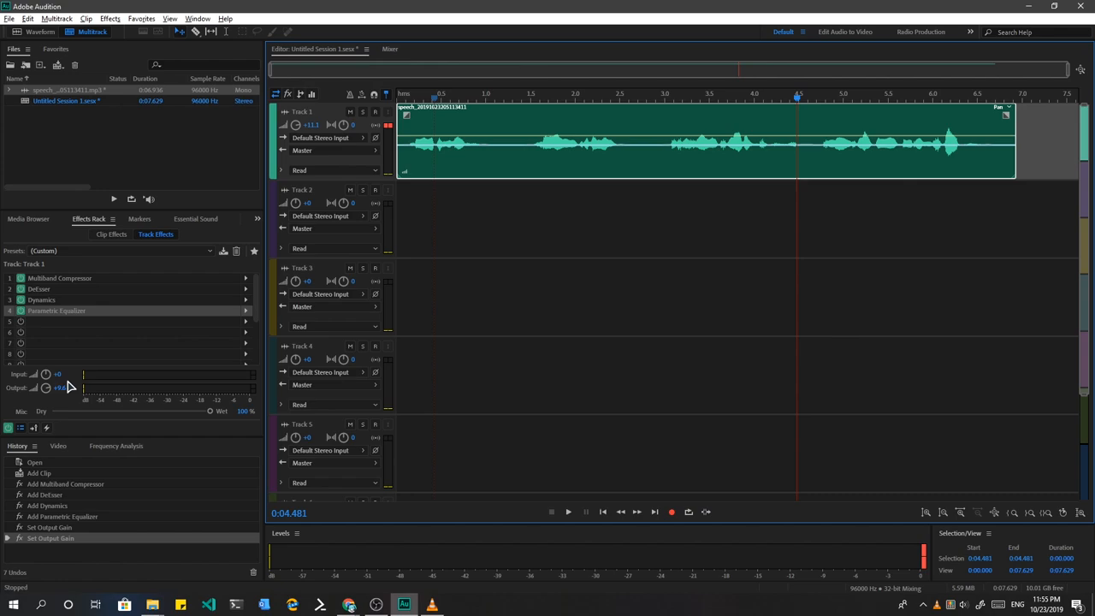
{"action": "left_click_drag", "start_coordinate": [46, 387], "coordinate": [43, 392]}
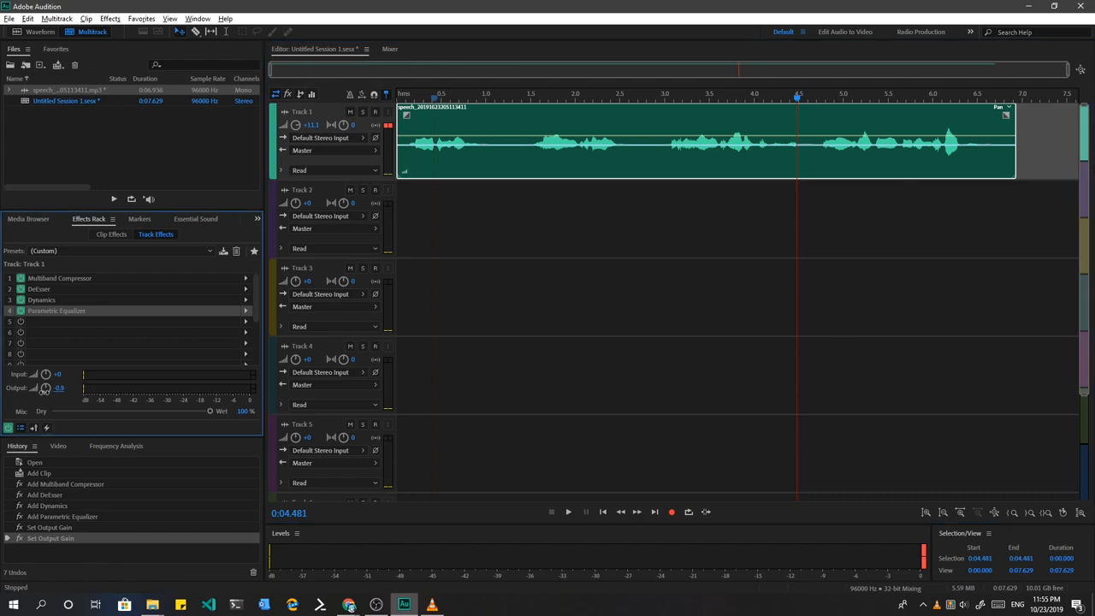